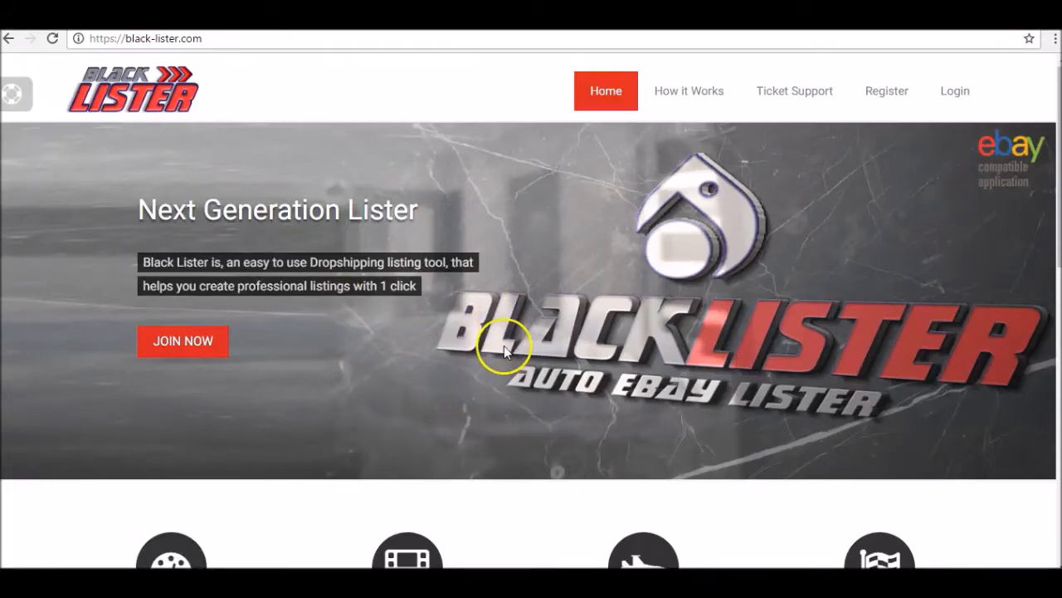
mouse_move(80, 130)
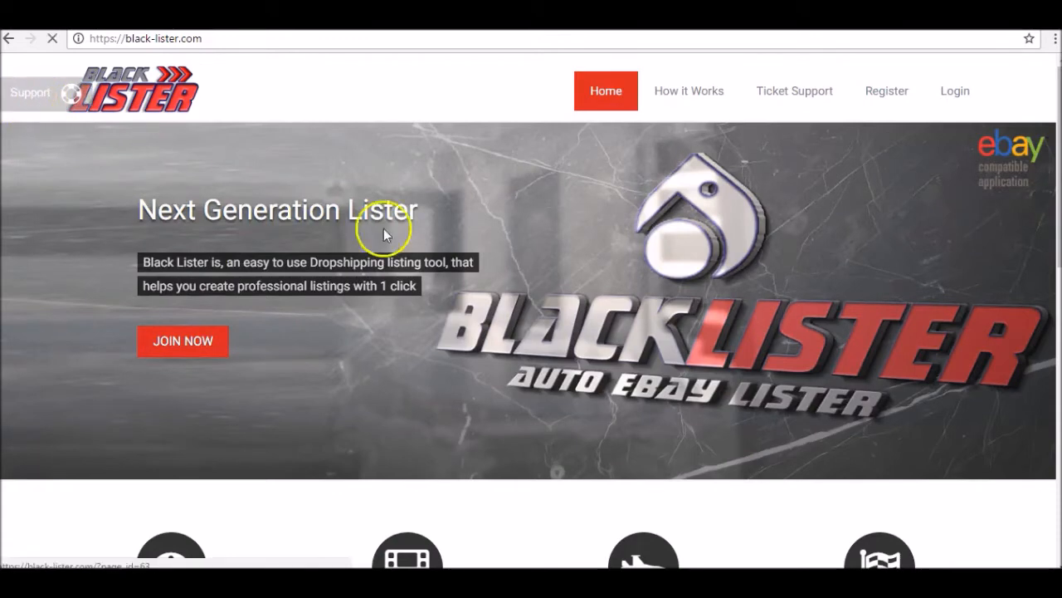
Visit the Ticket Support page, then head to the public Login page.
click(793, 90)
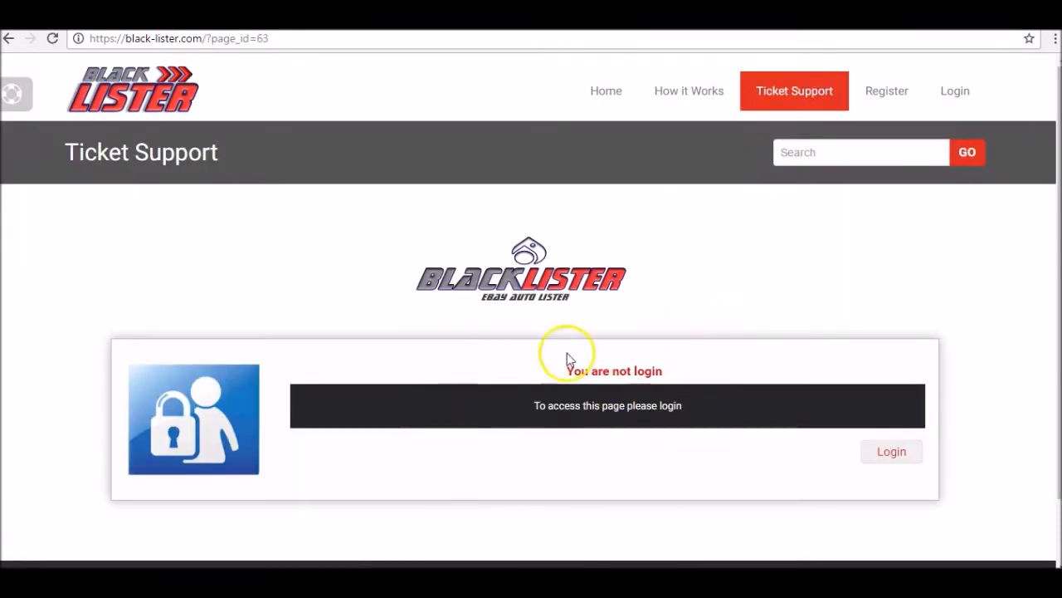
mouse_move(889, 153)
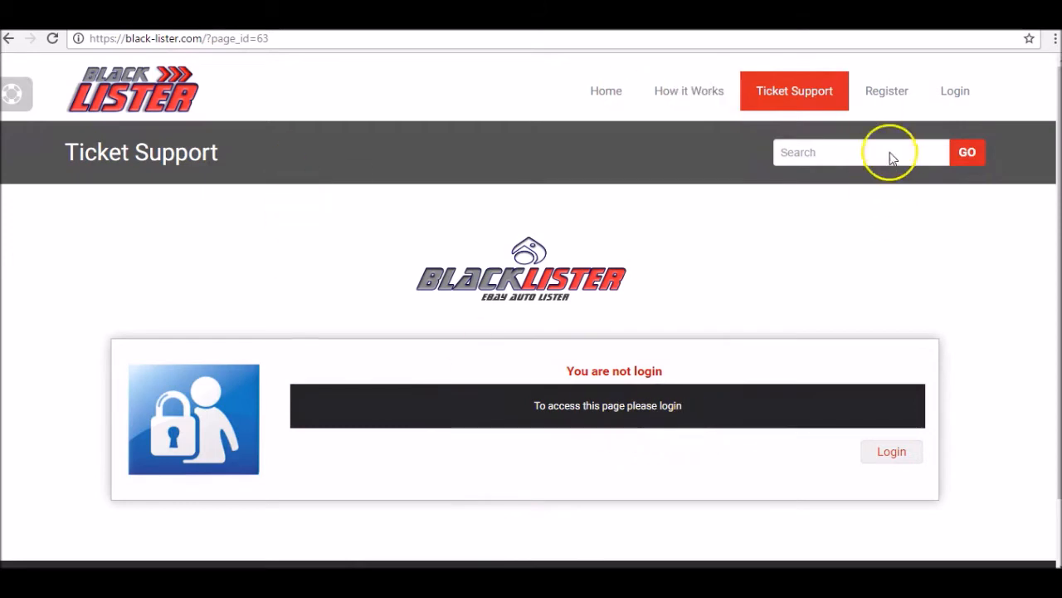
click(955, 89)
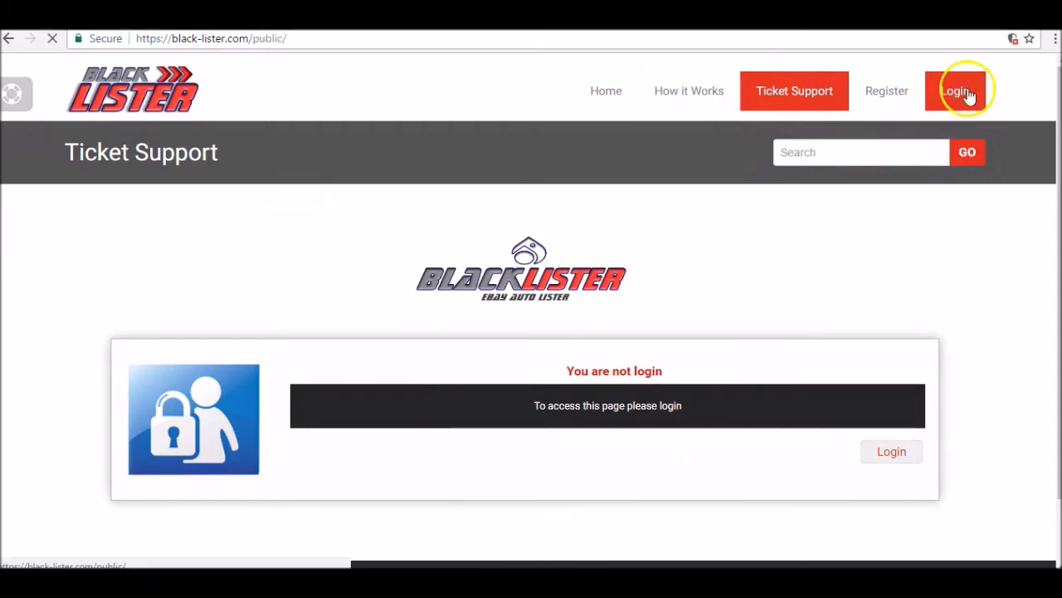
click(956, 90)
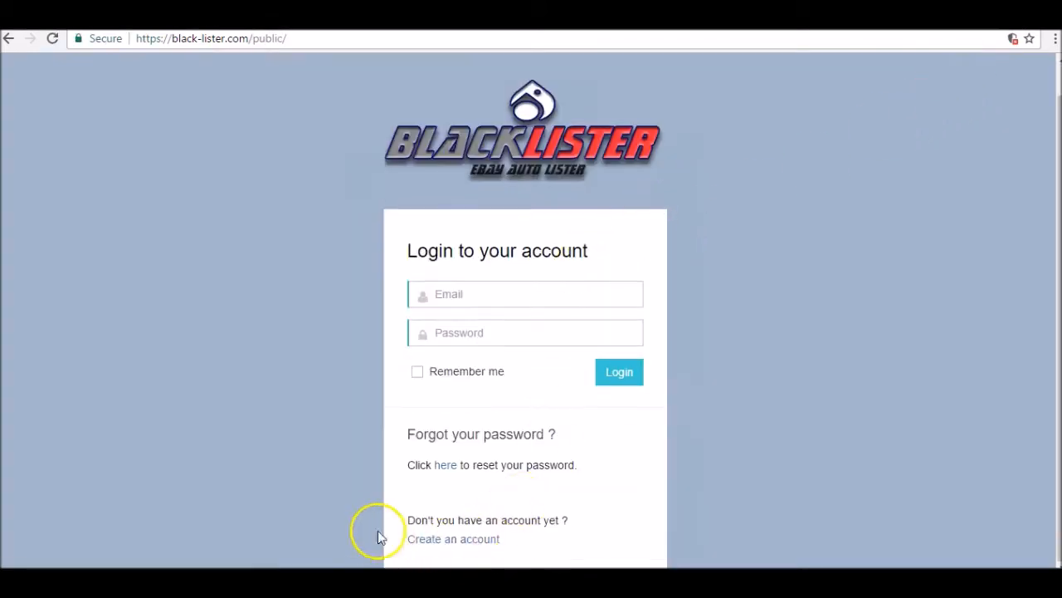
mouse_move(487, 541)
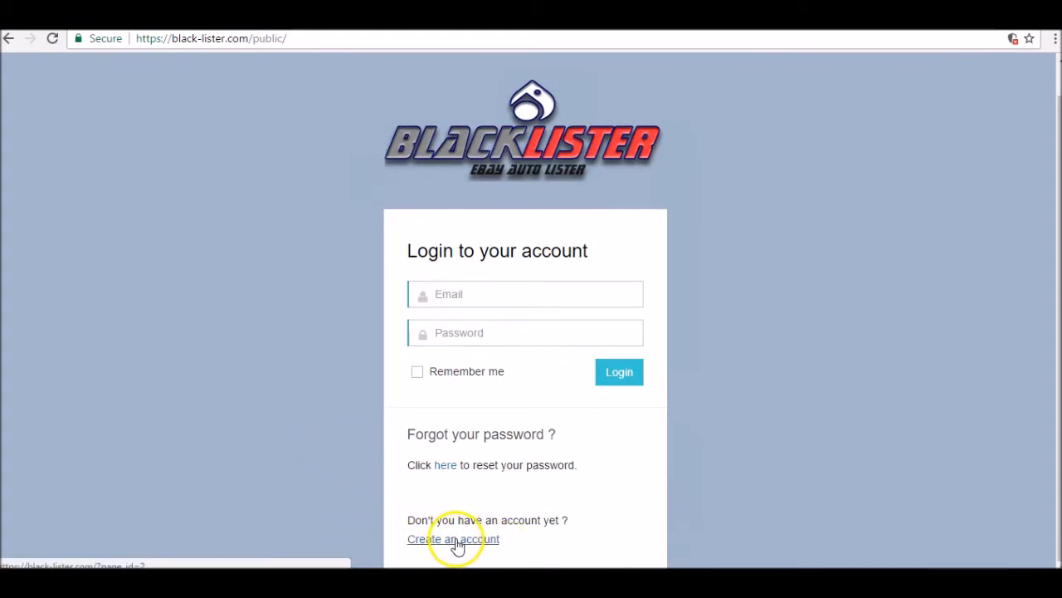
click(453, 537)
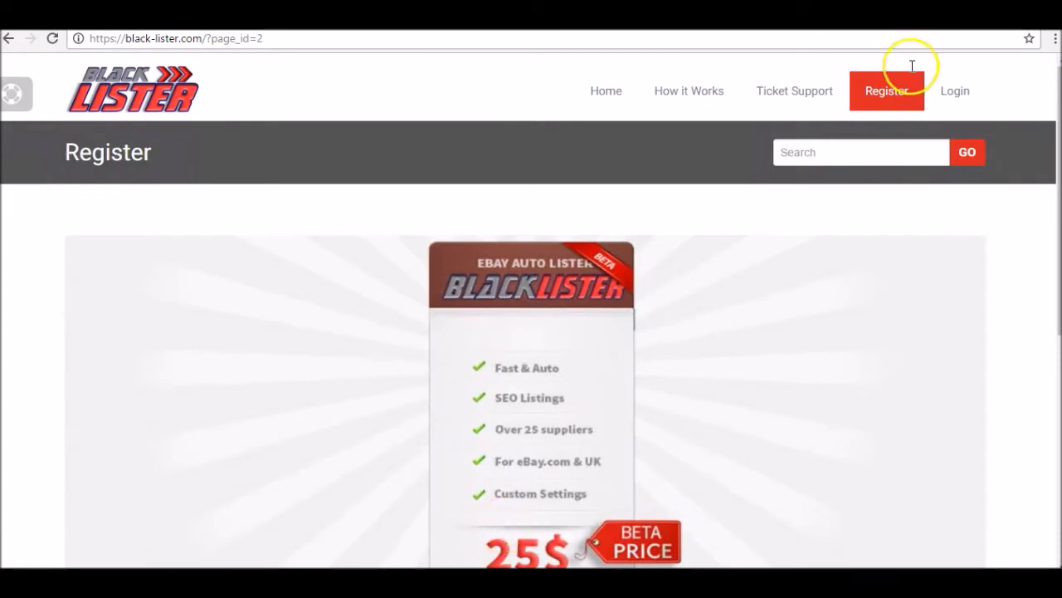
click(954, 90)
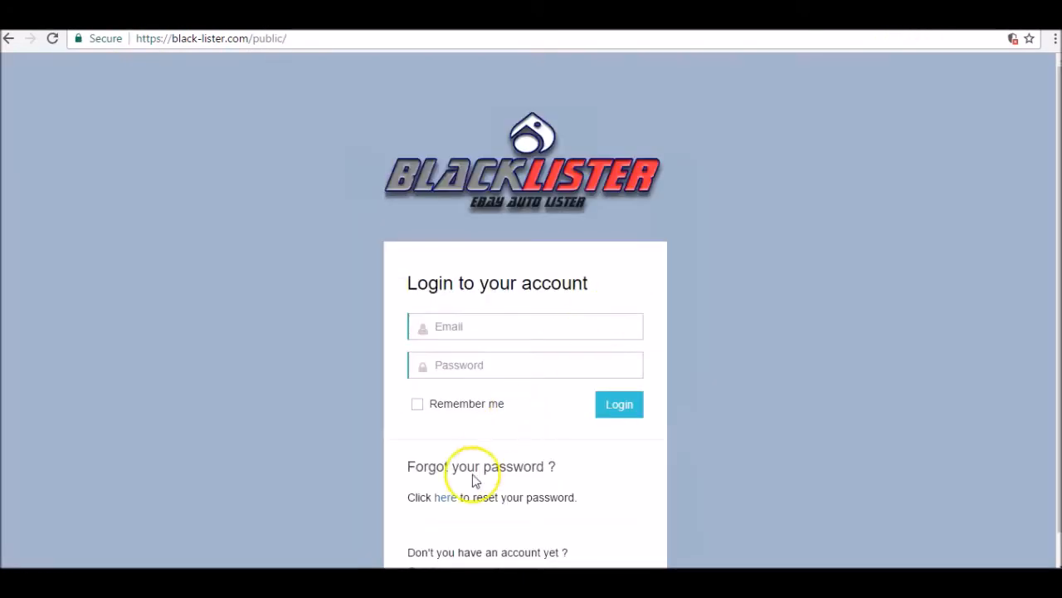
mouse_move(438, 446)
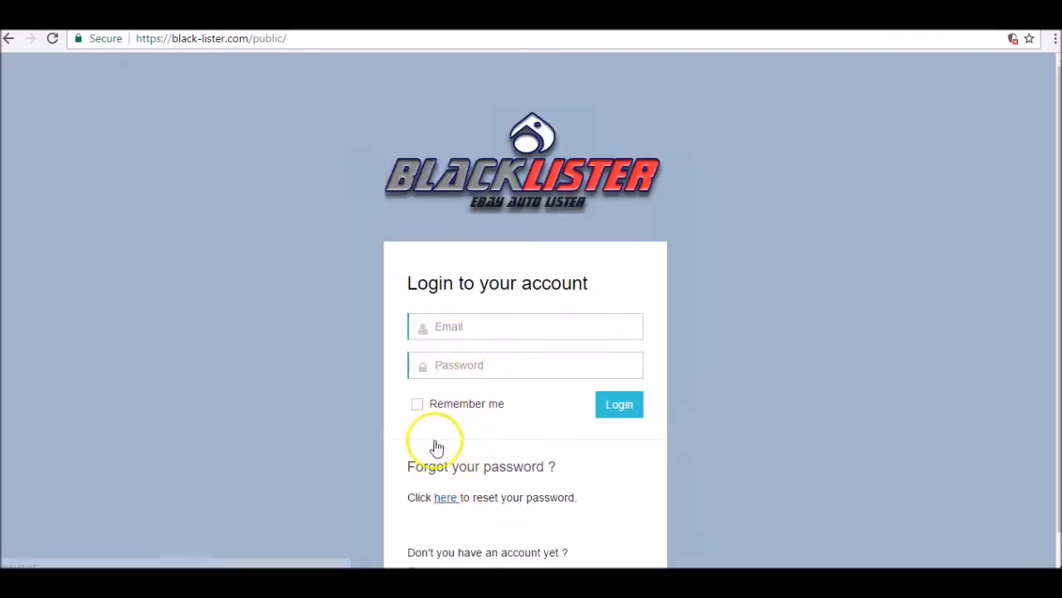
click(524, 326)
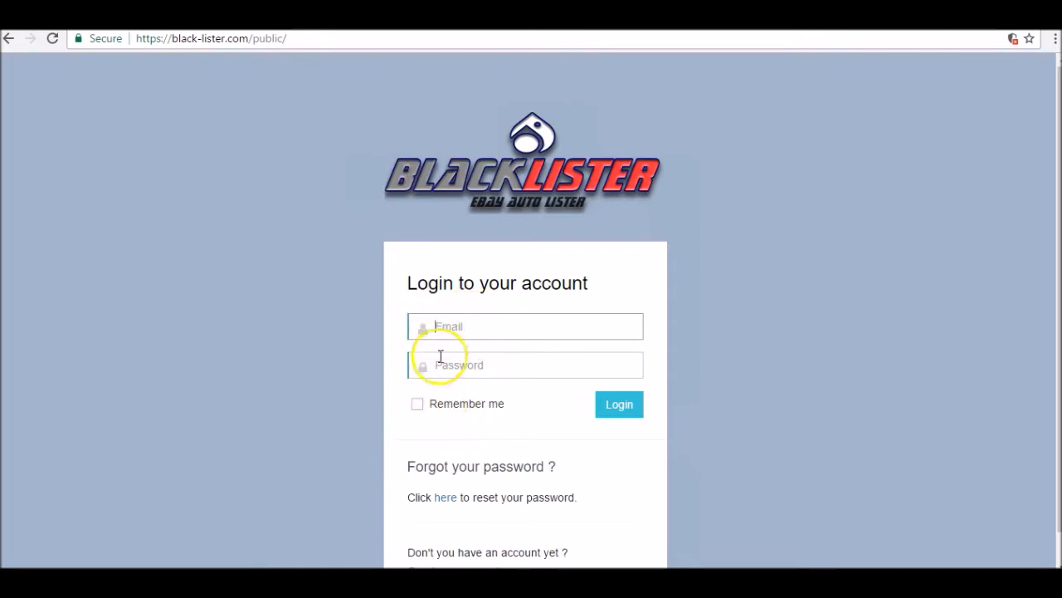
mouse_move(445, 500)
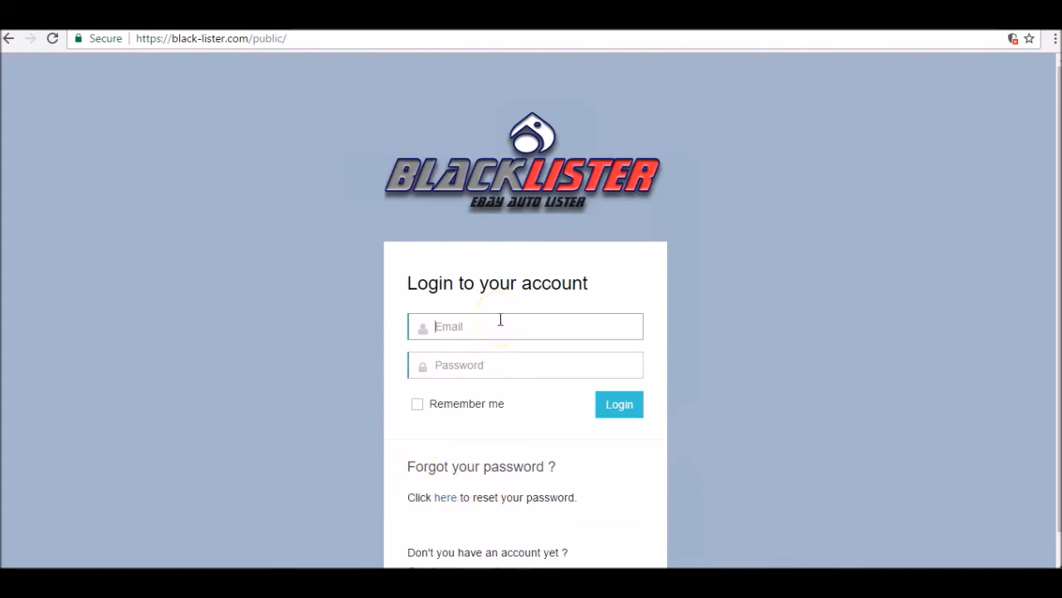
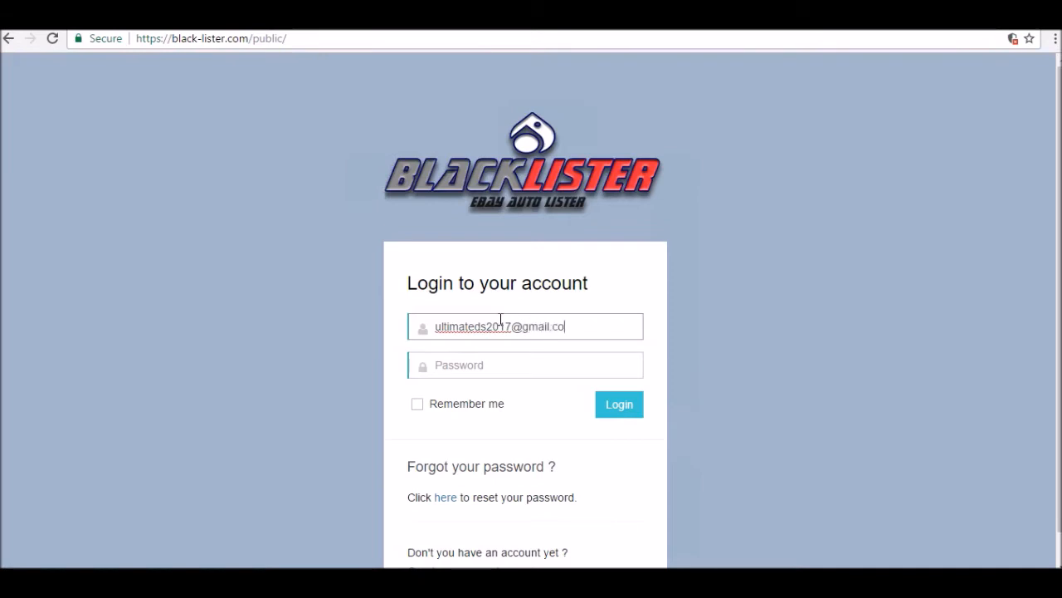
Enter the password, keep the login remembered, and sign in to Black Lister.
click(525, 365)
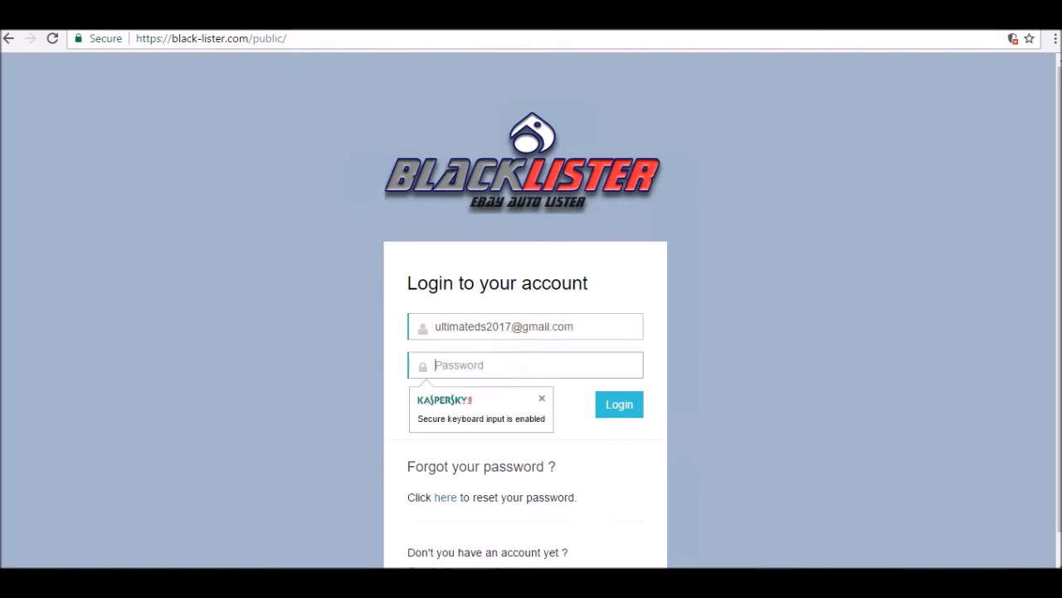
mouse_move(106, 358)
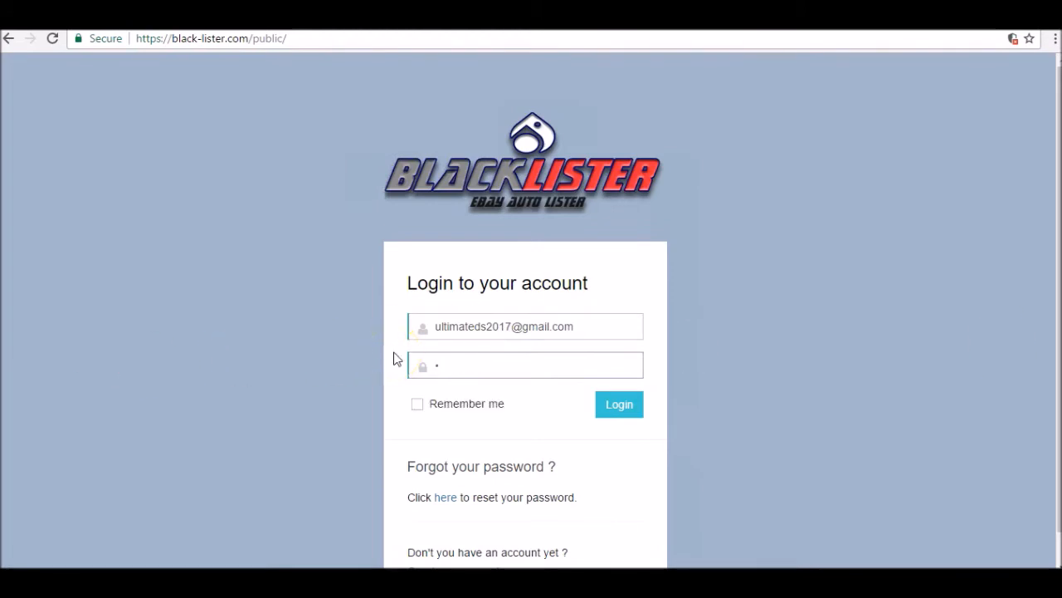
text(••)
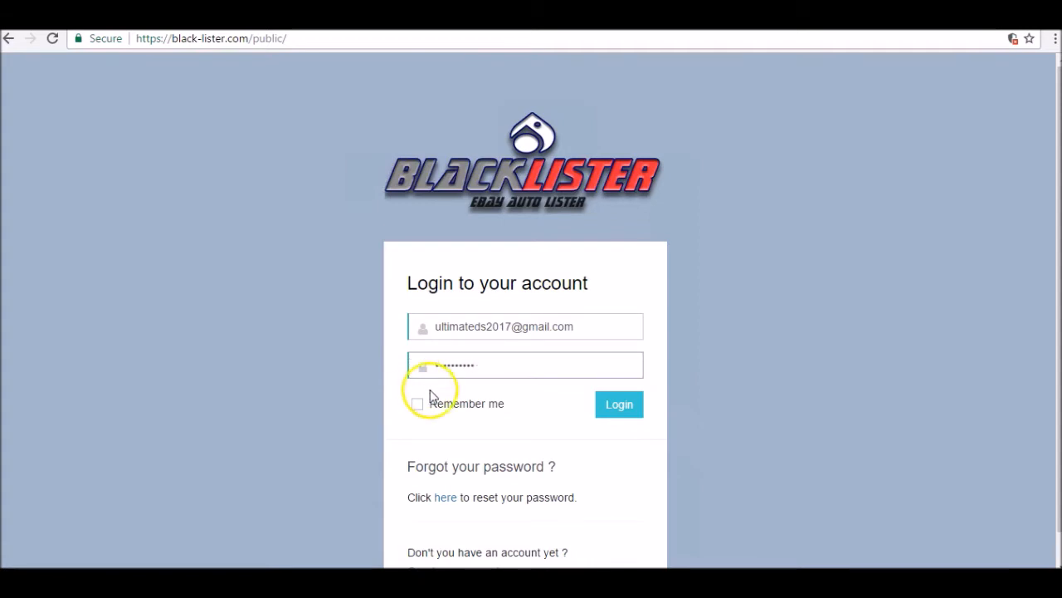
click(417, 403)
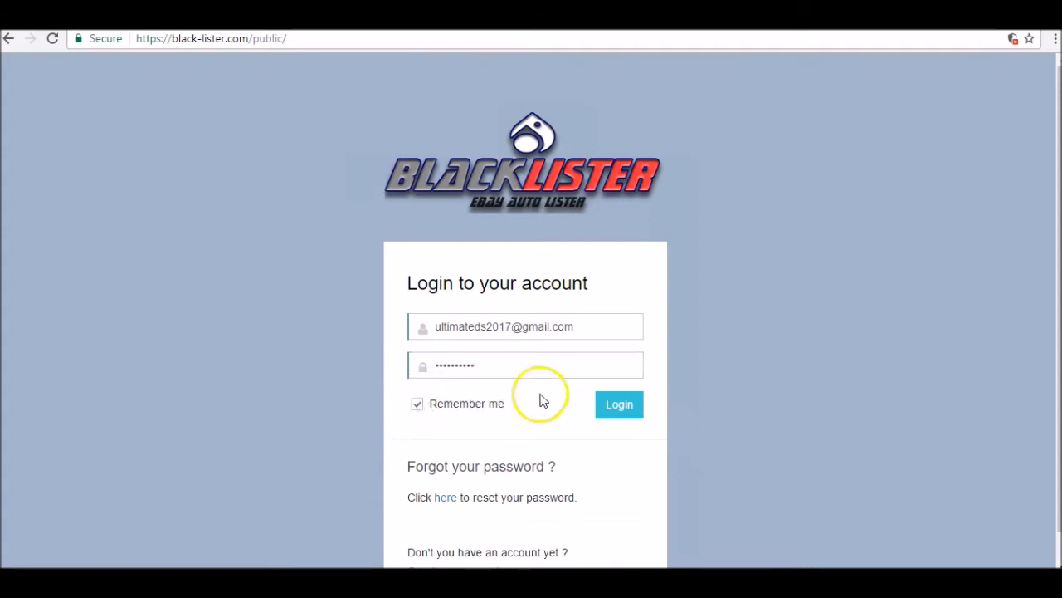
click(617, 405)
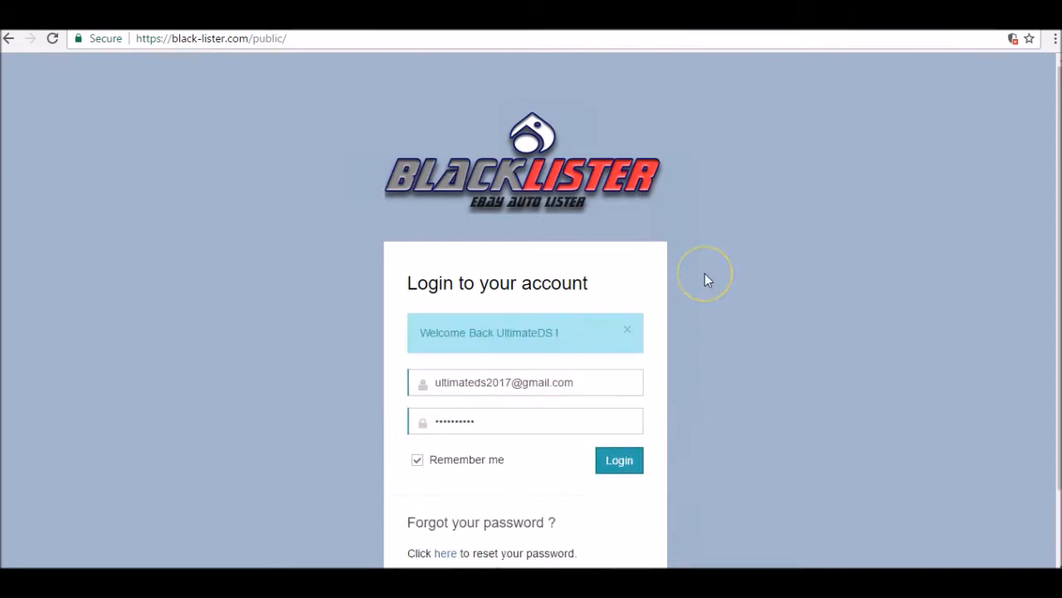
click(619, 460)
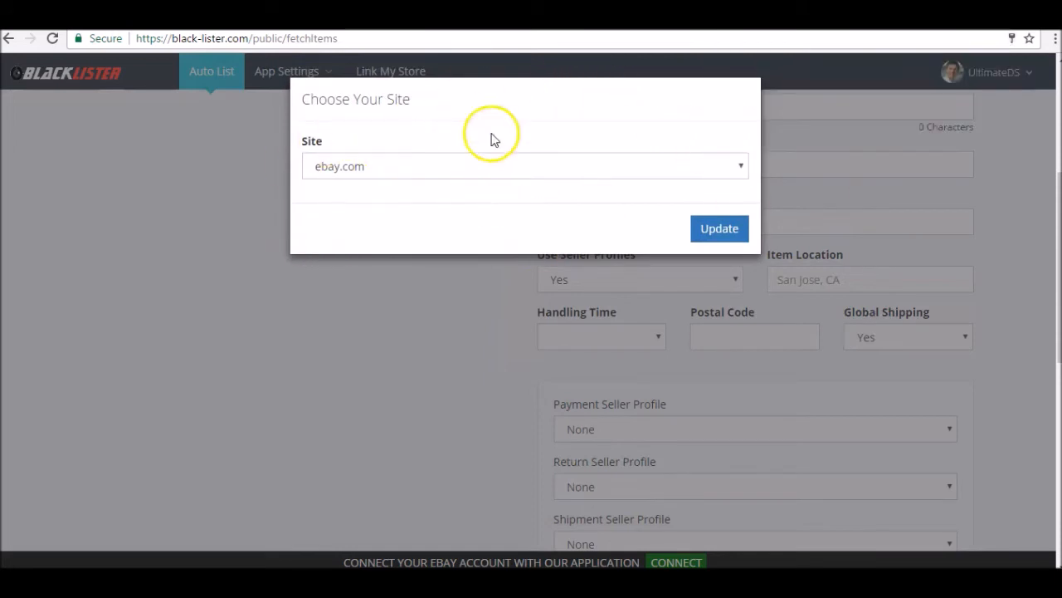
mouse_move(390, 185)
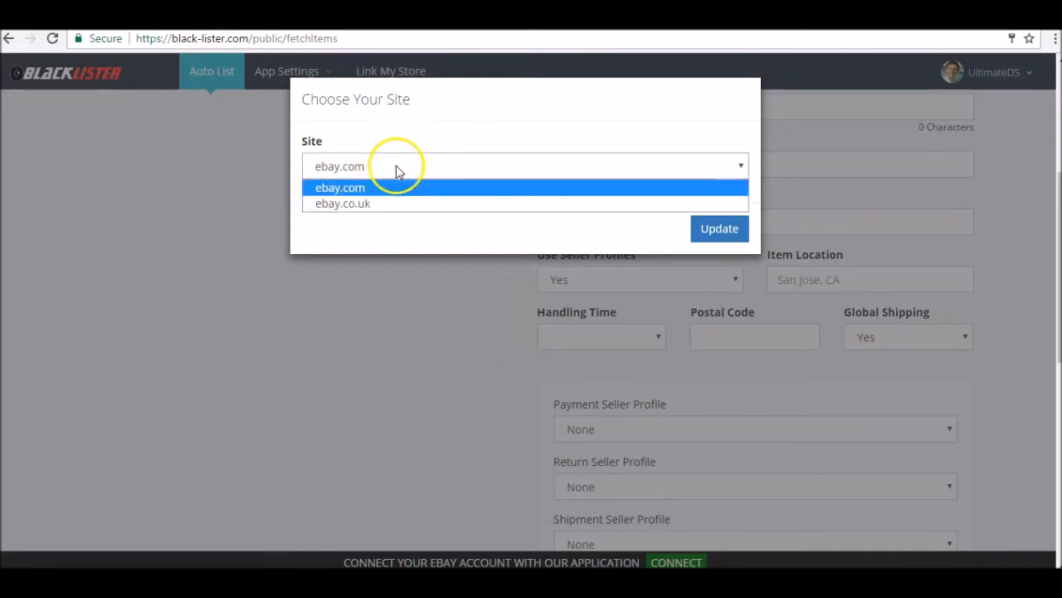
mouse_move(341, 186)
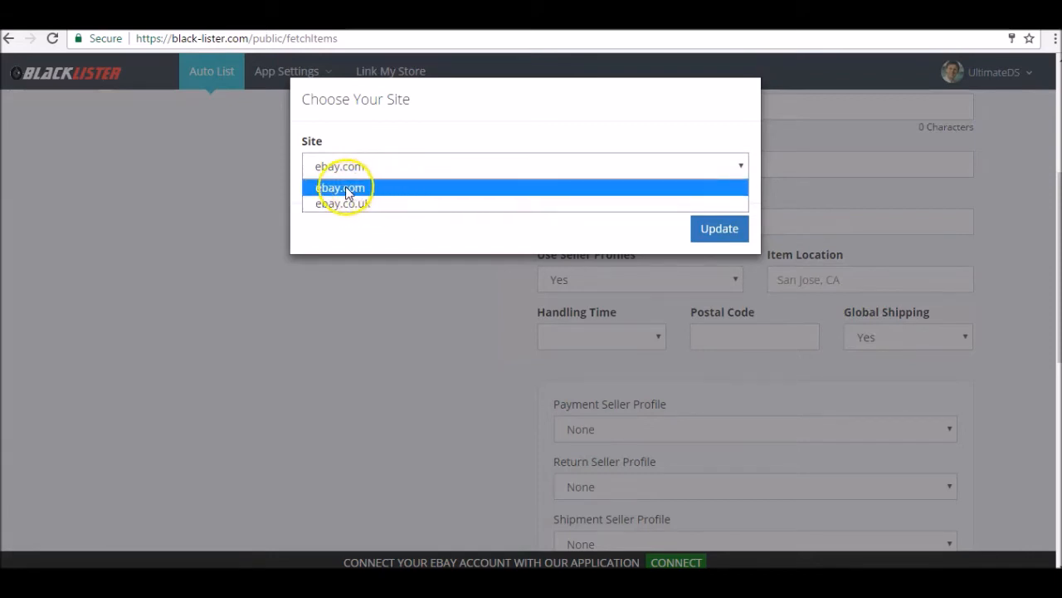
mouse_move(362, 182)
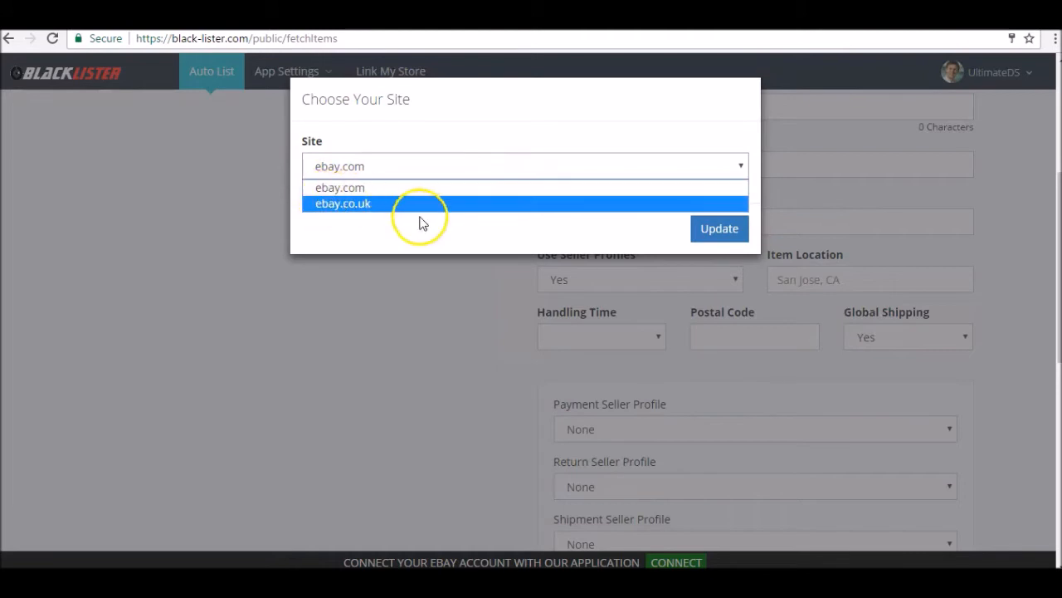
Choose ebay.co.uk as the site and apply the update.
click(342, 202)
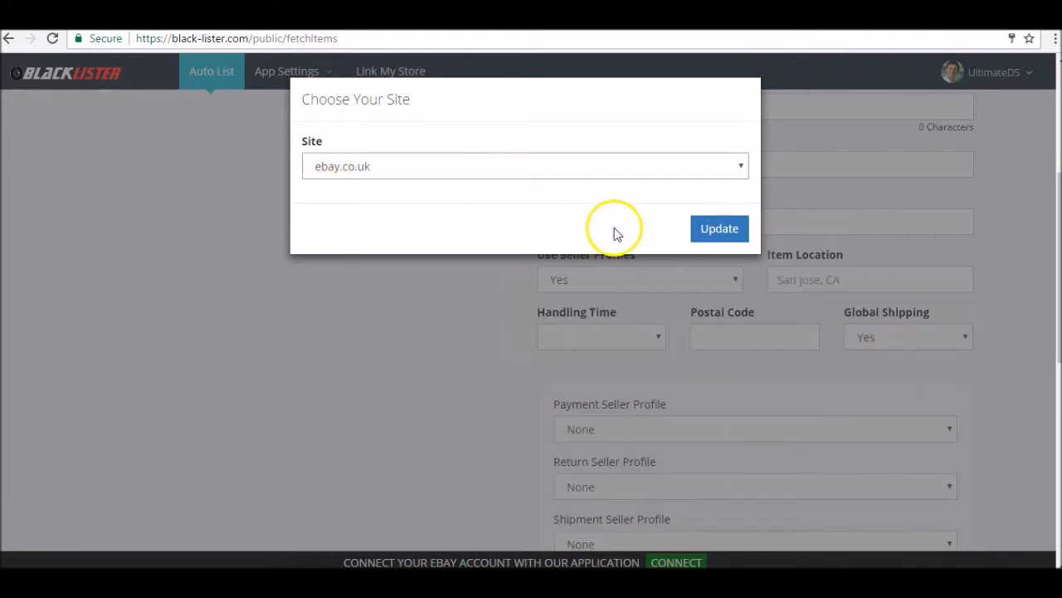
click(718, 229)
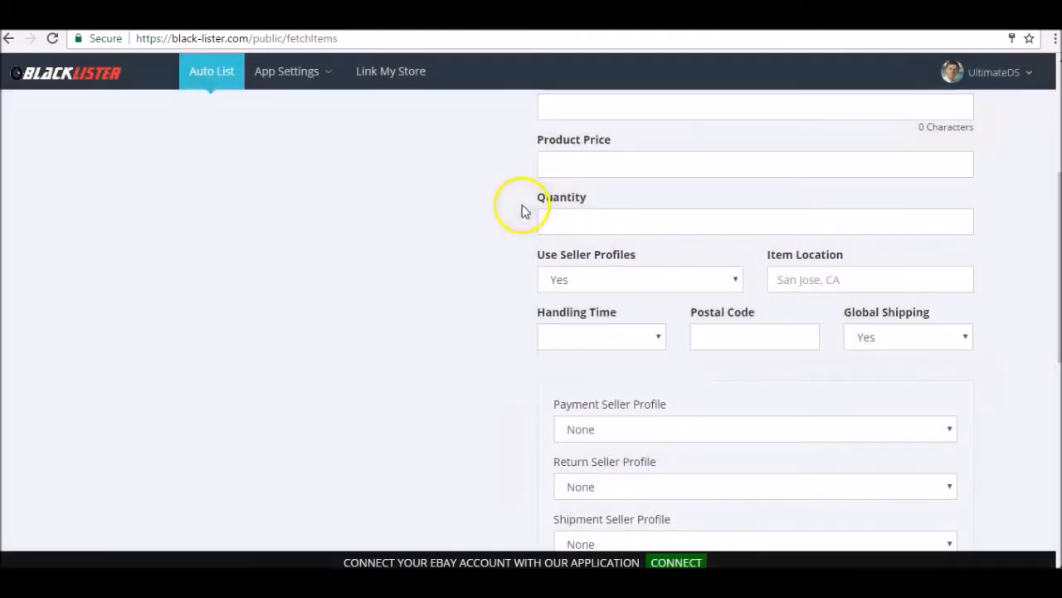
scroll(up, 3)
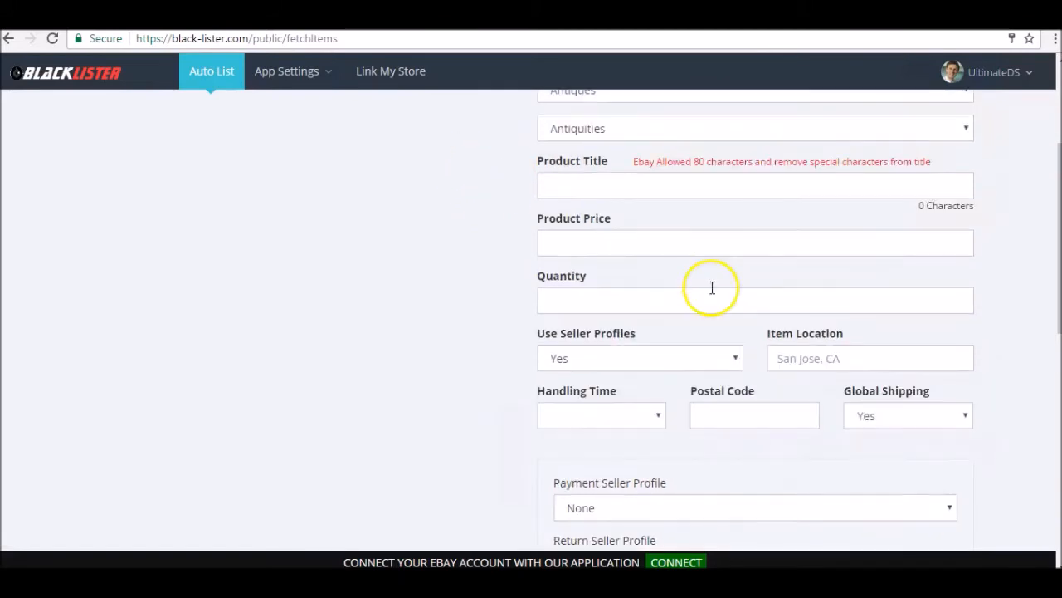
scroll(up, 3)
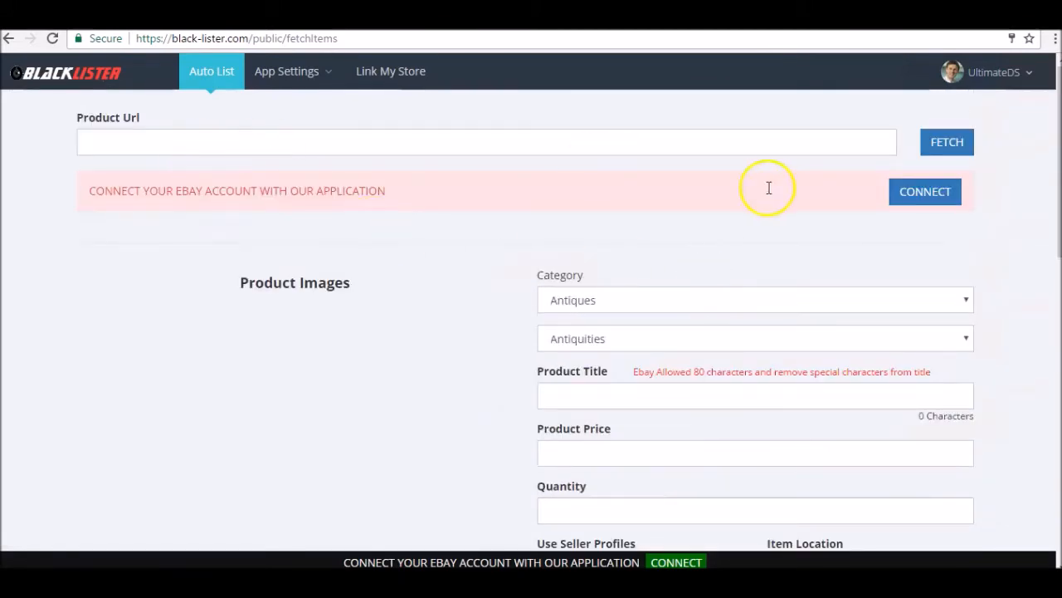
mouse_move(209, 187)
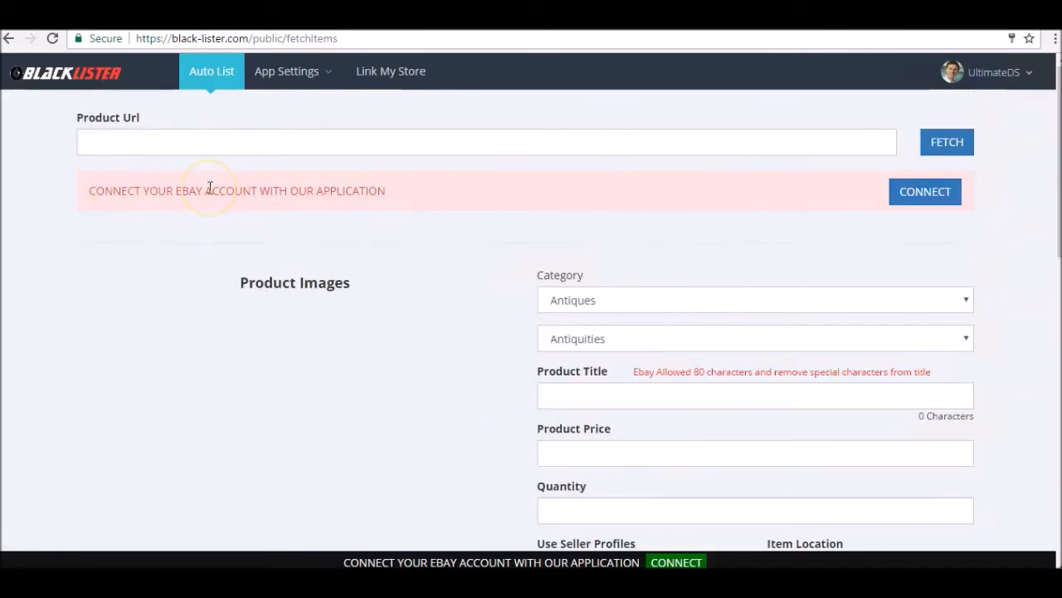
mouse_move(134, 180)
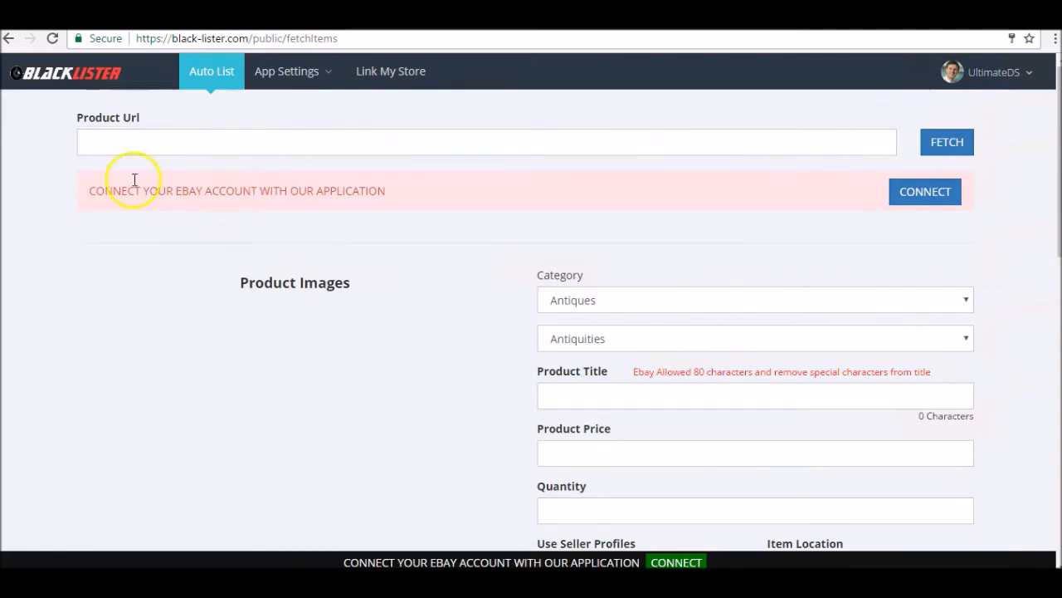
mouse_move(380, 196)
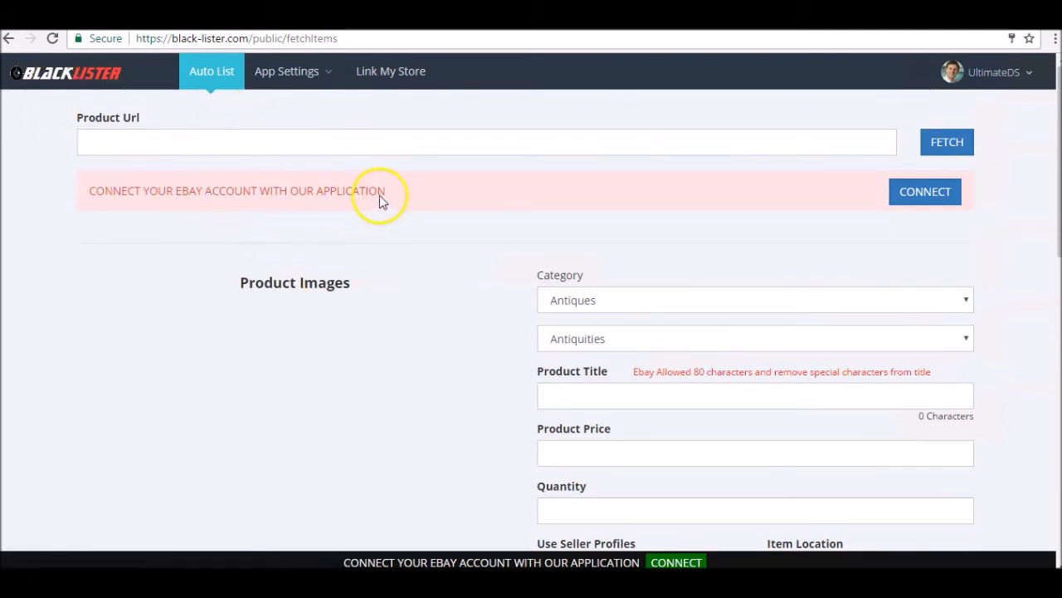
mouse_move(90, 202)
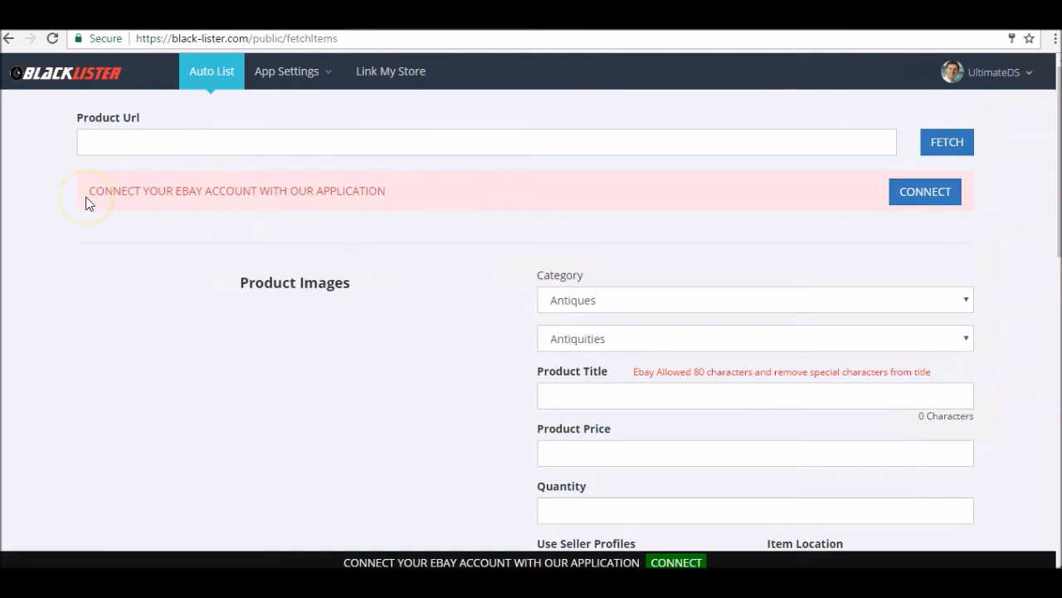
mouse_move(281, 224)
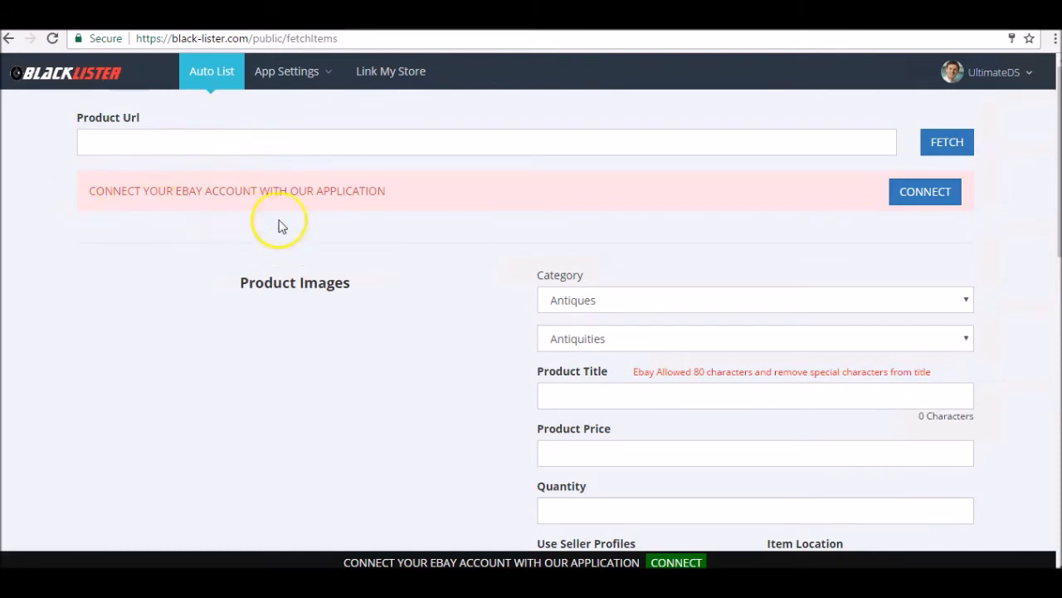
Go to the Link My Store page listing US and UK eBay connections.
click(390, 70)
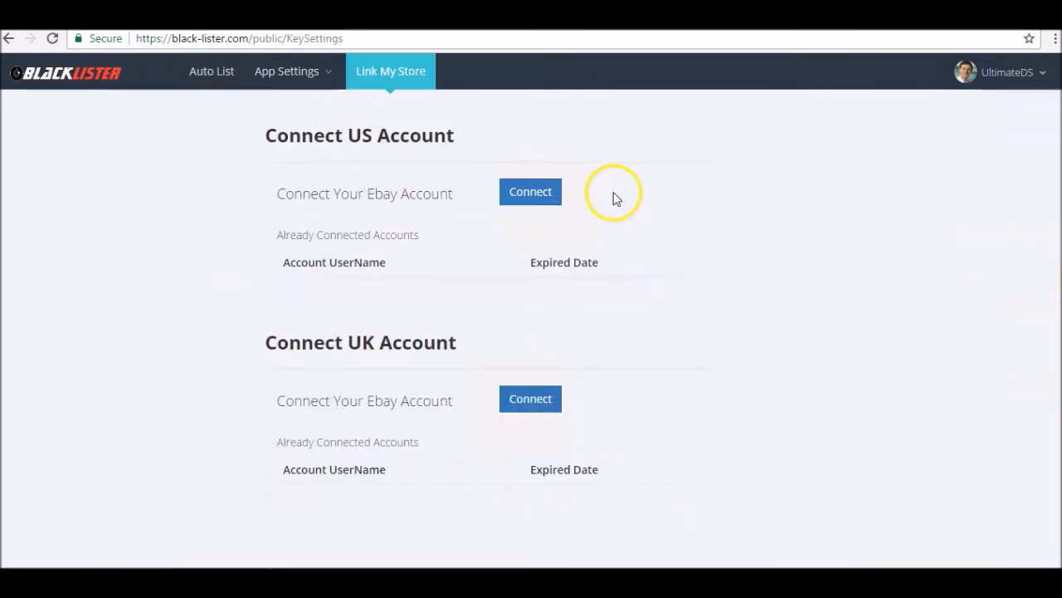
mouse_move(291, 141)
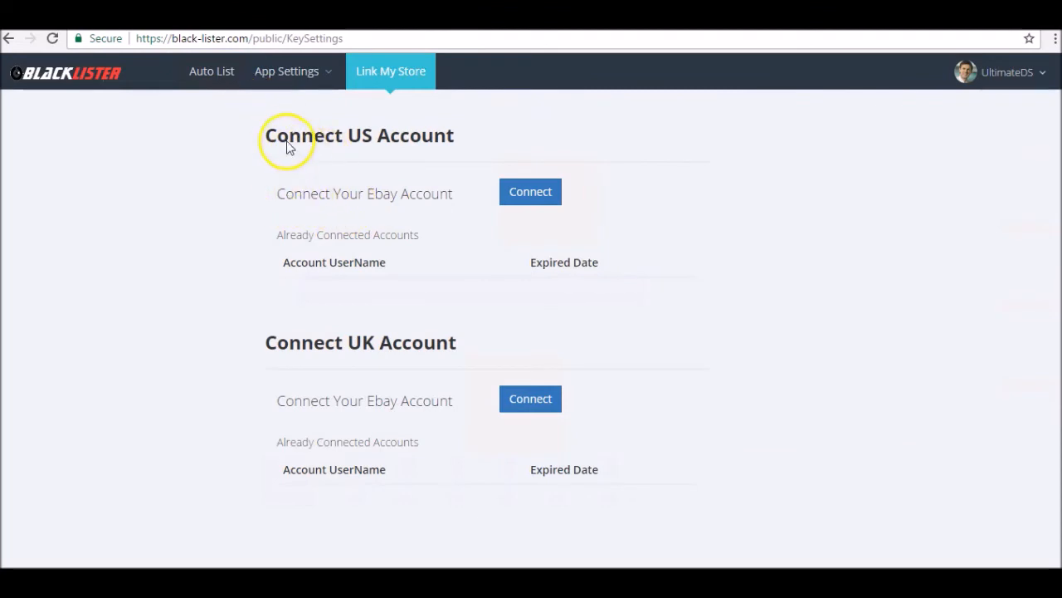
mouse_move(523, 156)
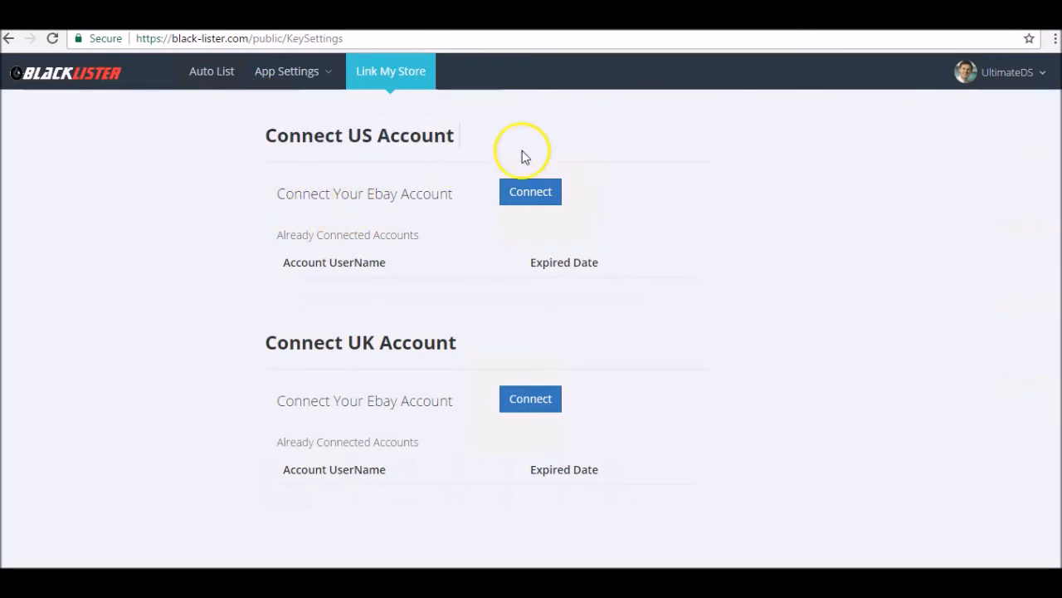
mouse_move(417, 186)
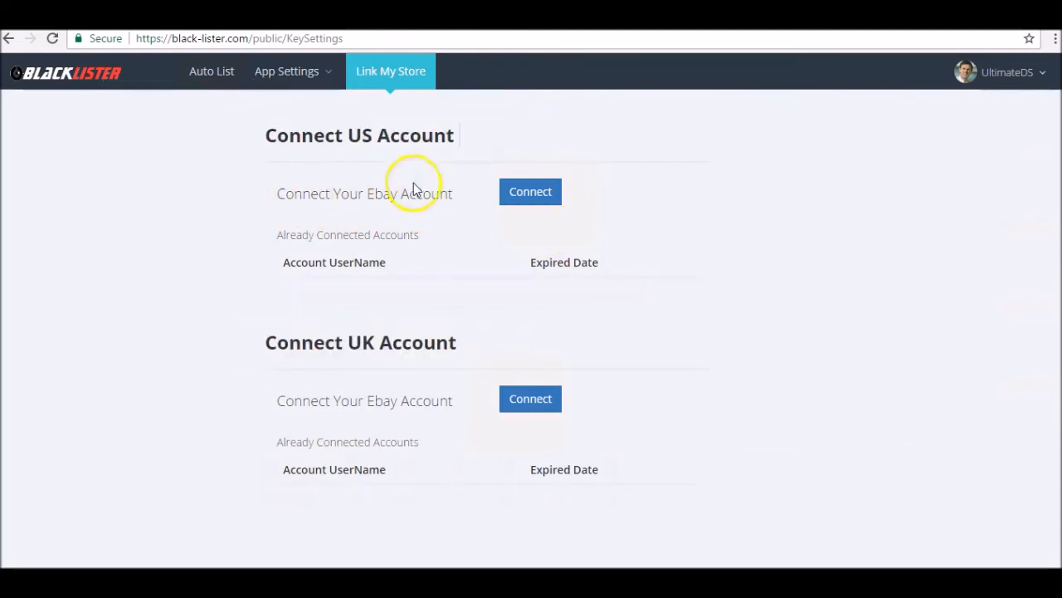
mouse_move(431, 209)
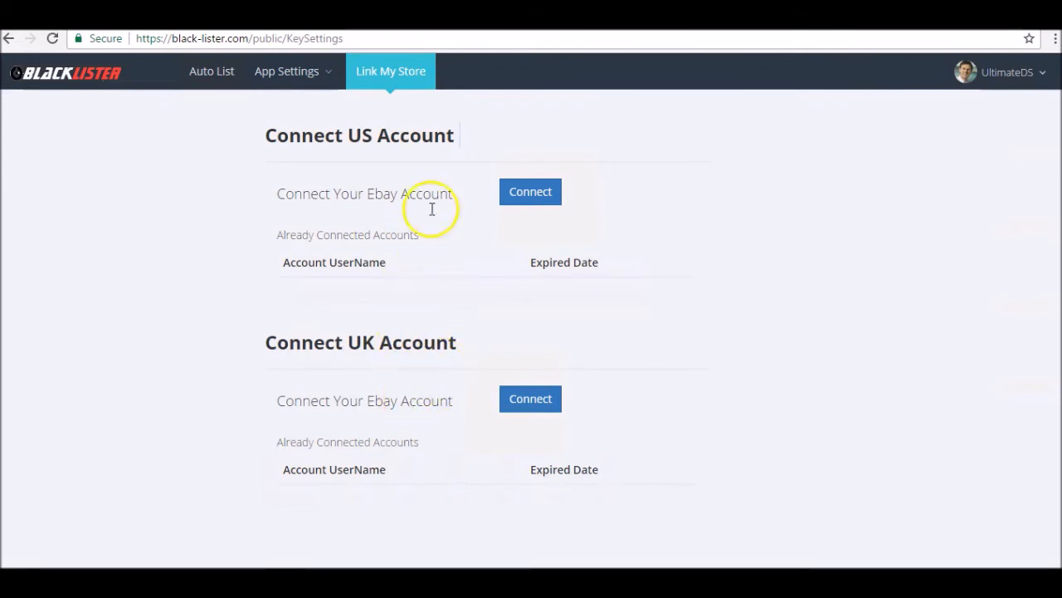
mouse_move(424, 428)
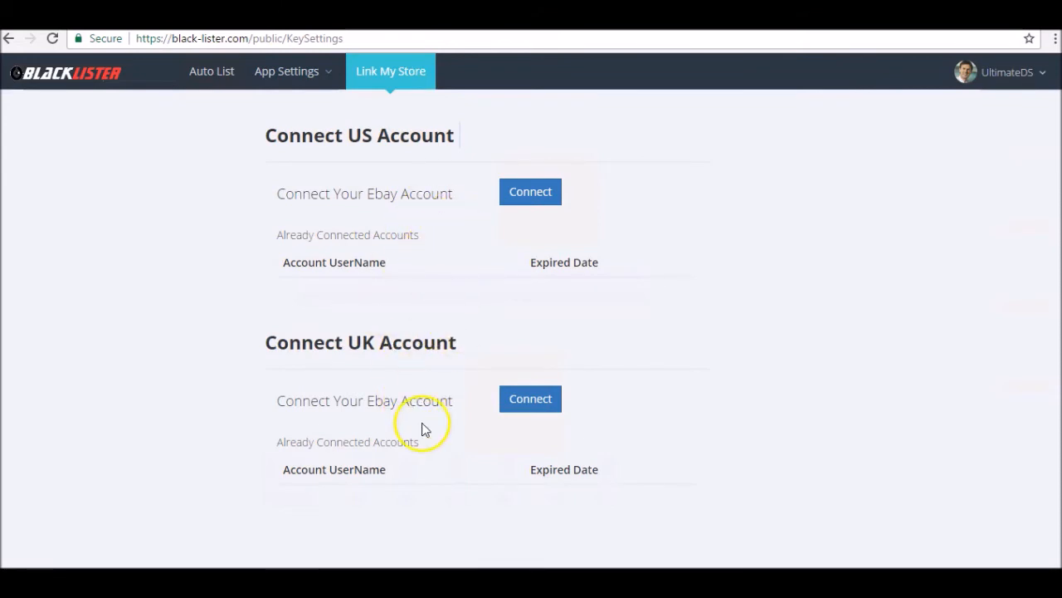
mouse_move(295, 438)
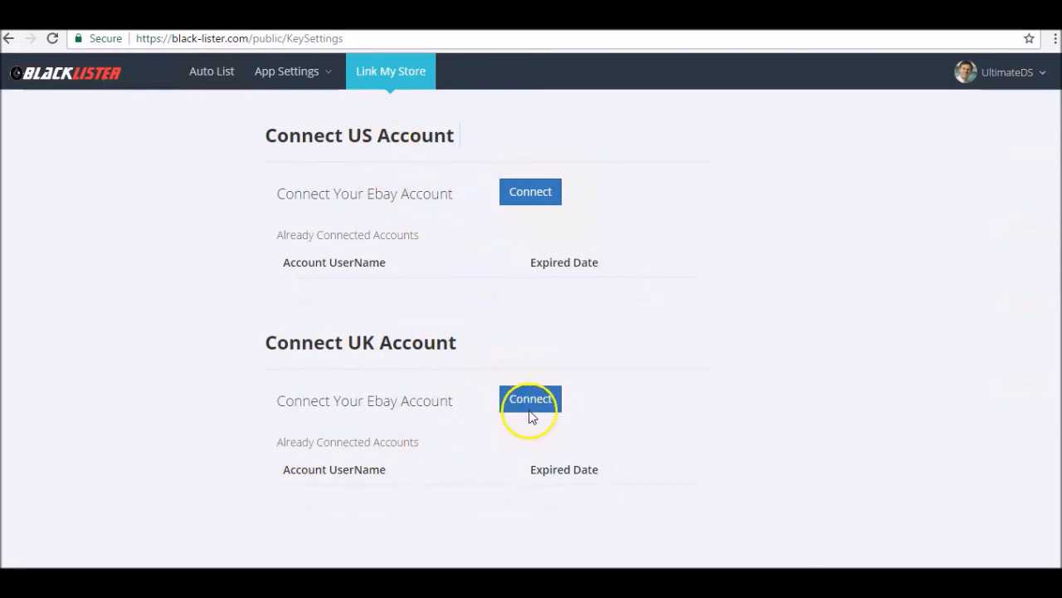
Start connecting the UK eBay account and authorize the application.
click(531, 399)
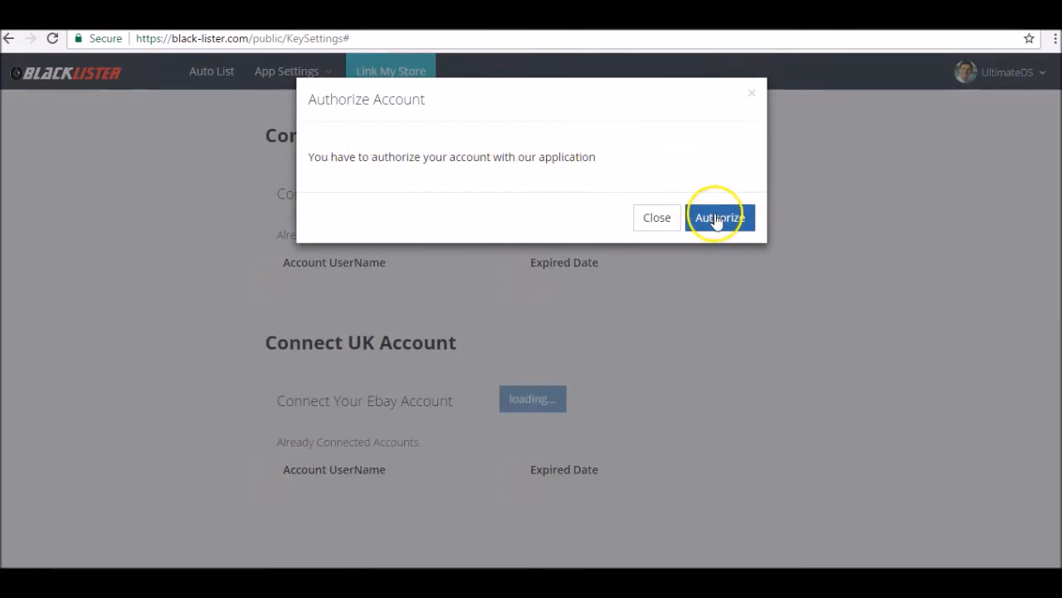
click(721, 215)
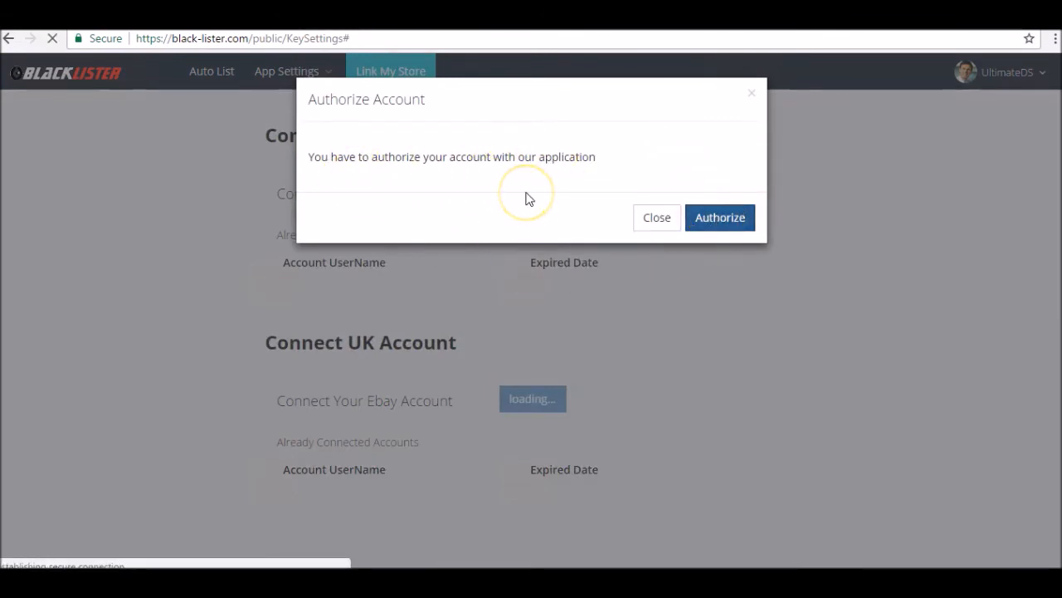
click(720, 216)
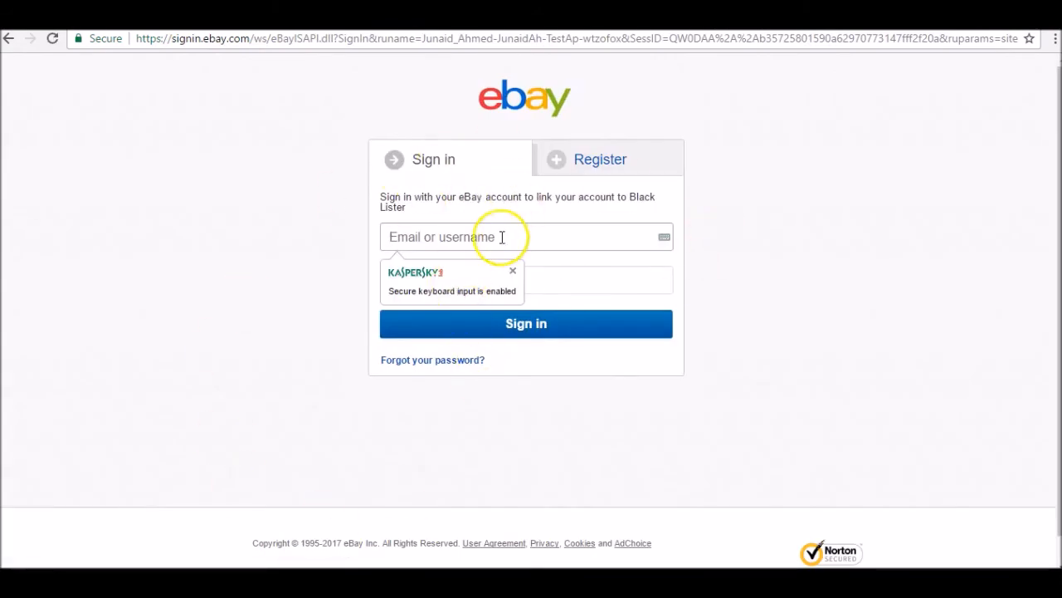
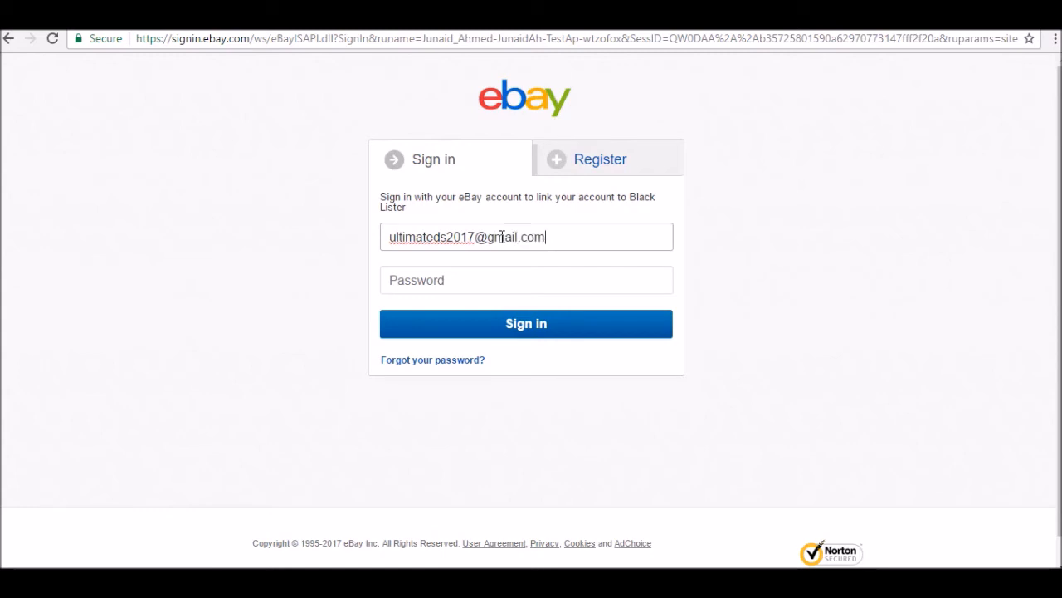
Enter the eBay password and submit the sign-in.
click(526, 279)
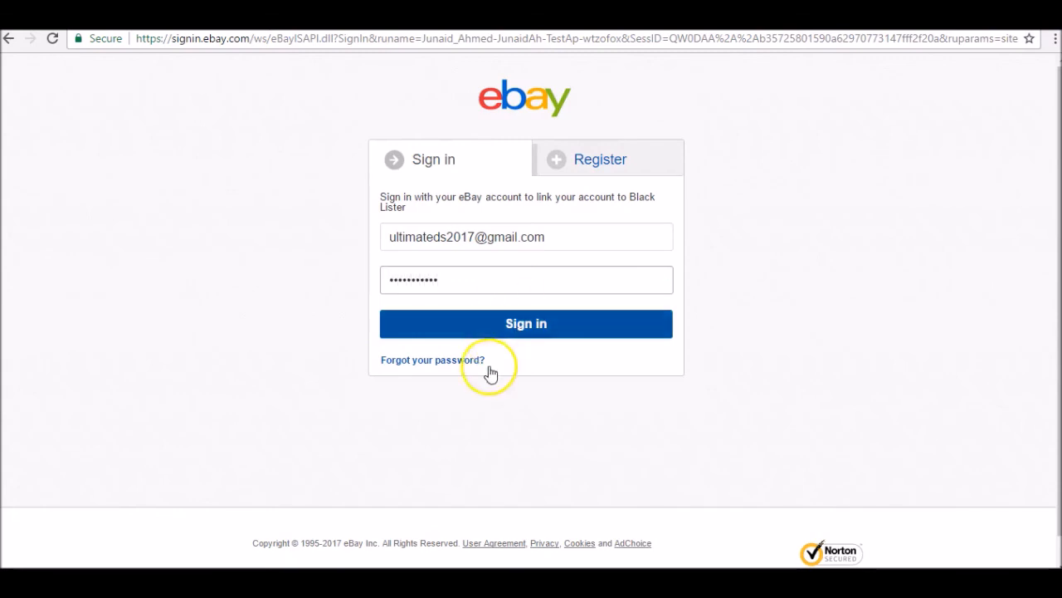
click(524, 322)
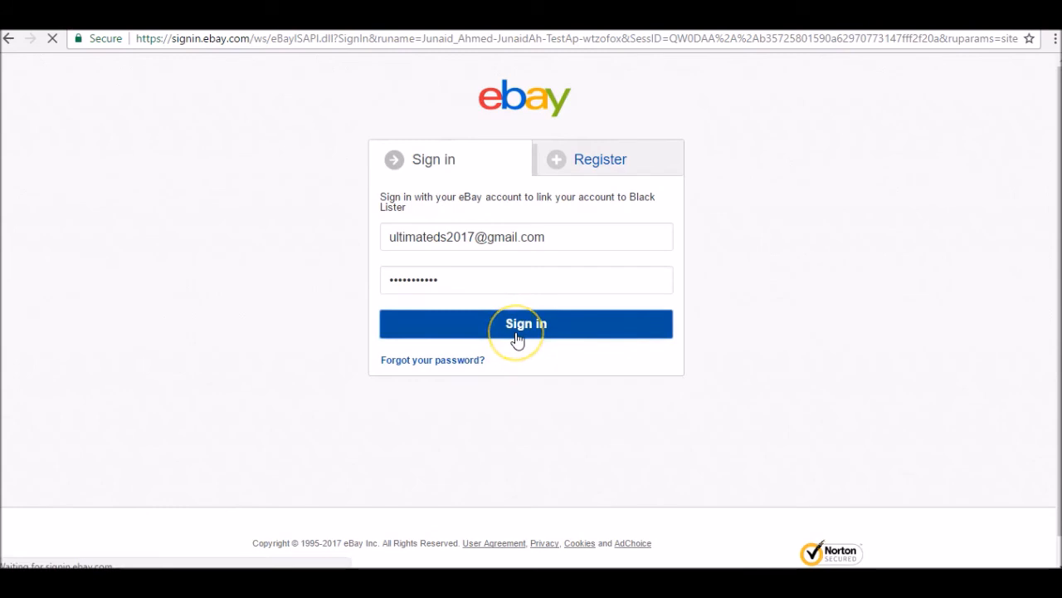
Save the eBay login in Chrome on the Grant application access page.
click(527, 322)
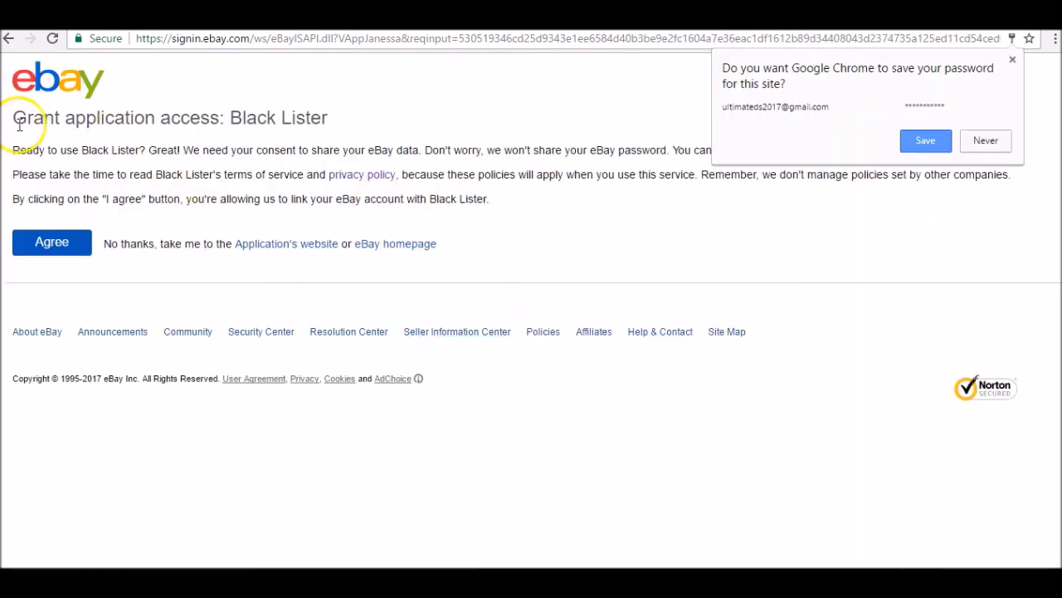
mouse_move(158, 140)
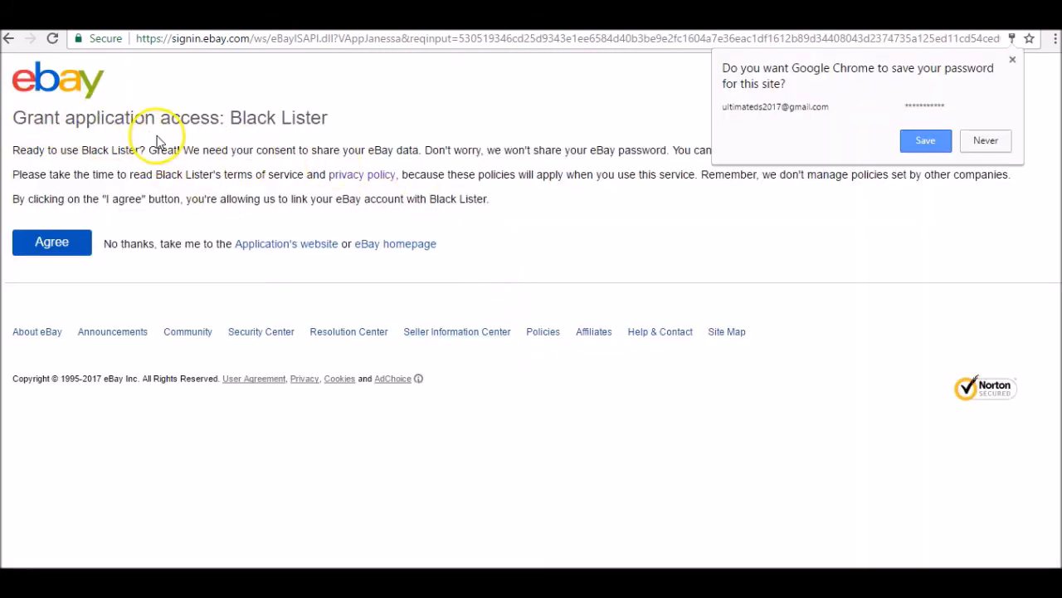
mouse_move(322, 109)
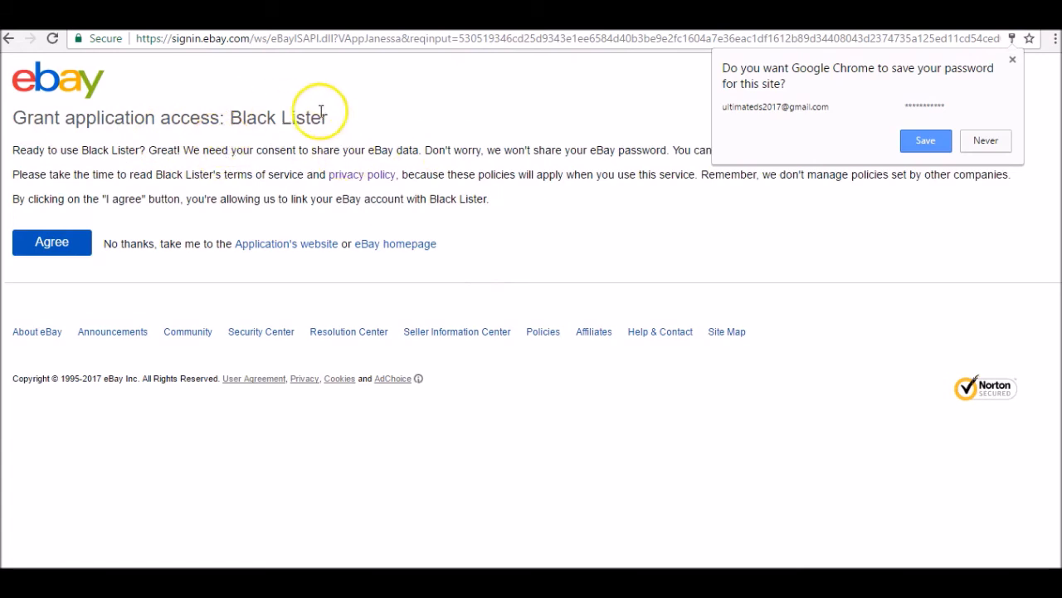
mouse_move(81, 275)
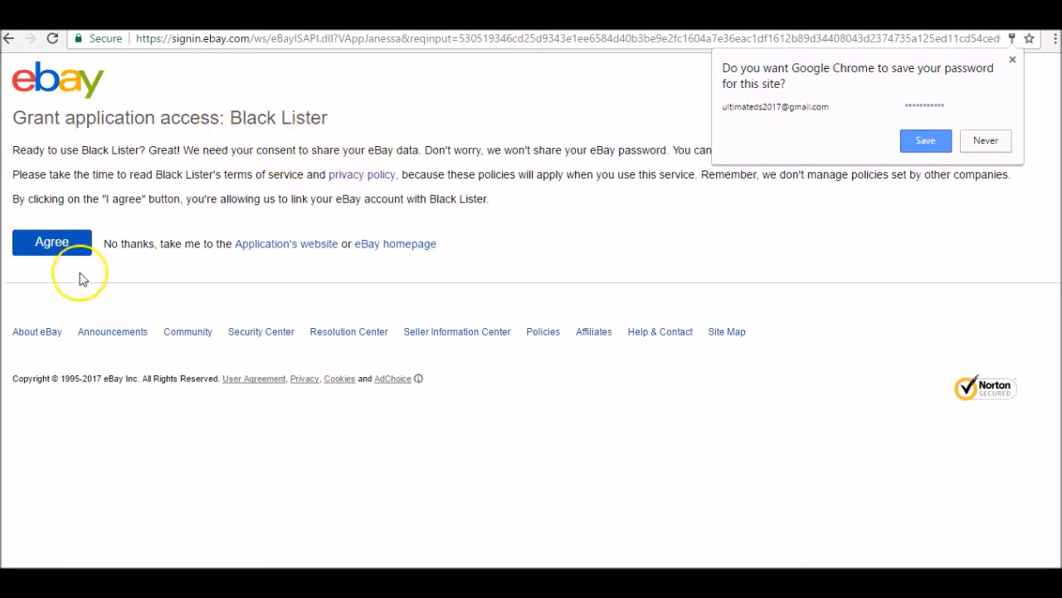
mouse_move(925, 139)
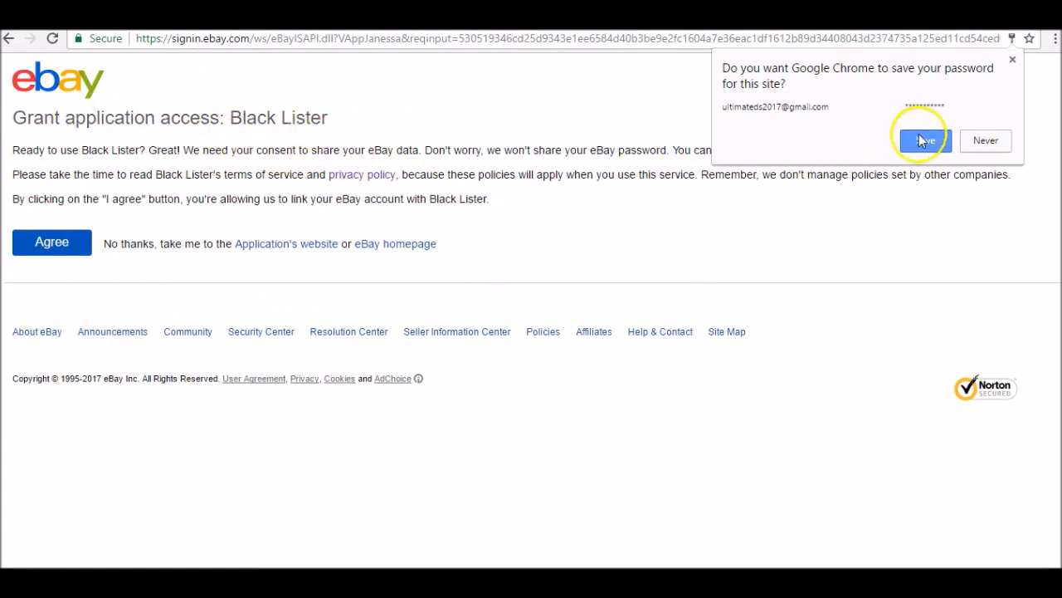
click(923, 140)
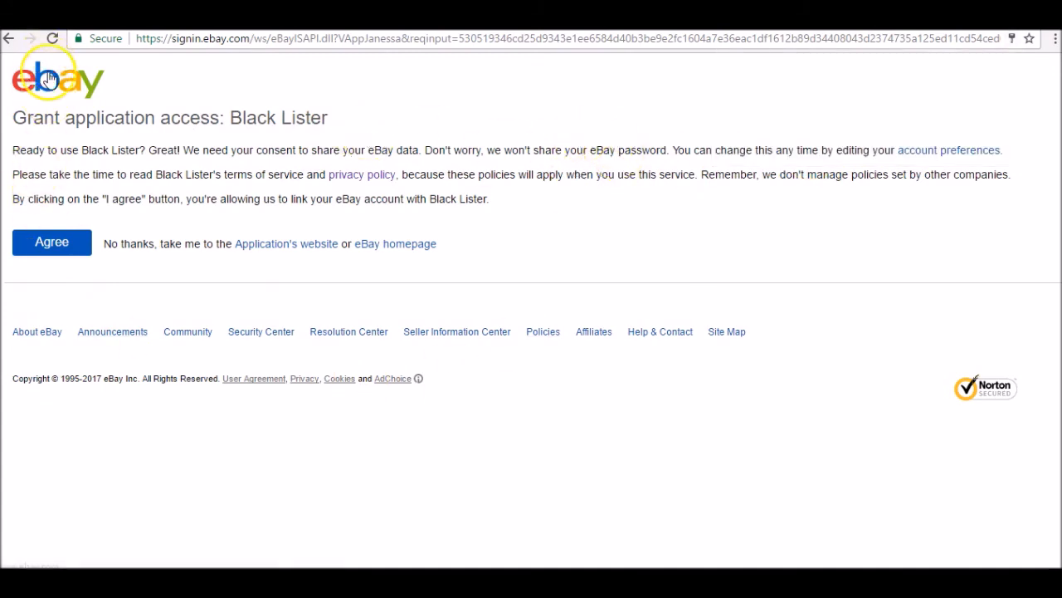
double_click(245, 116)
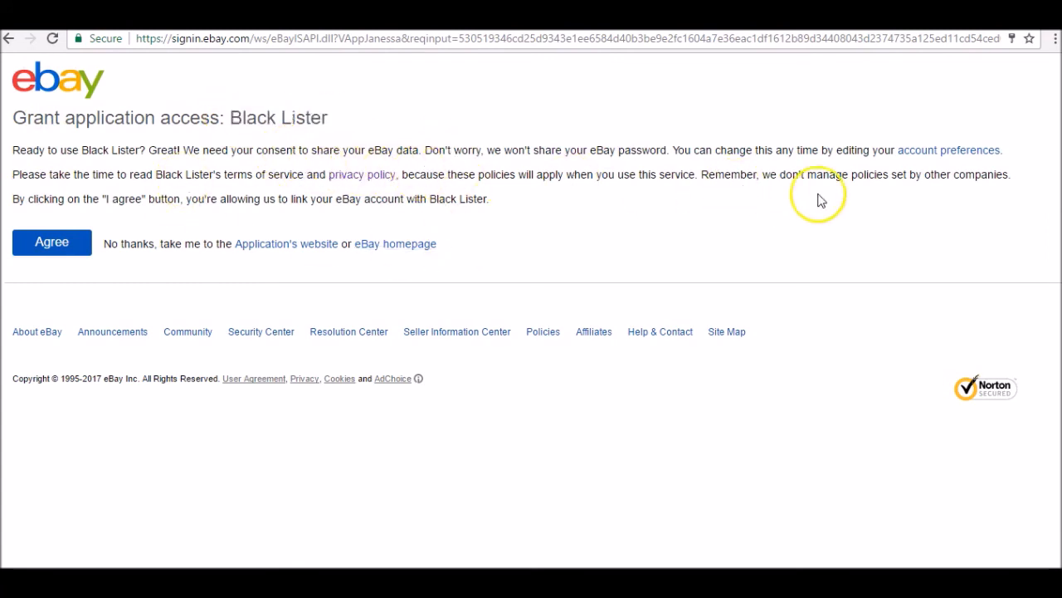
mouse_move(524, 296)
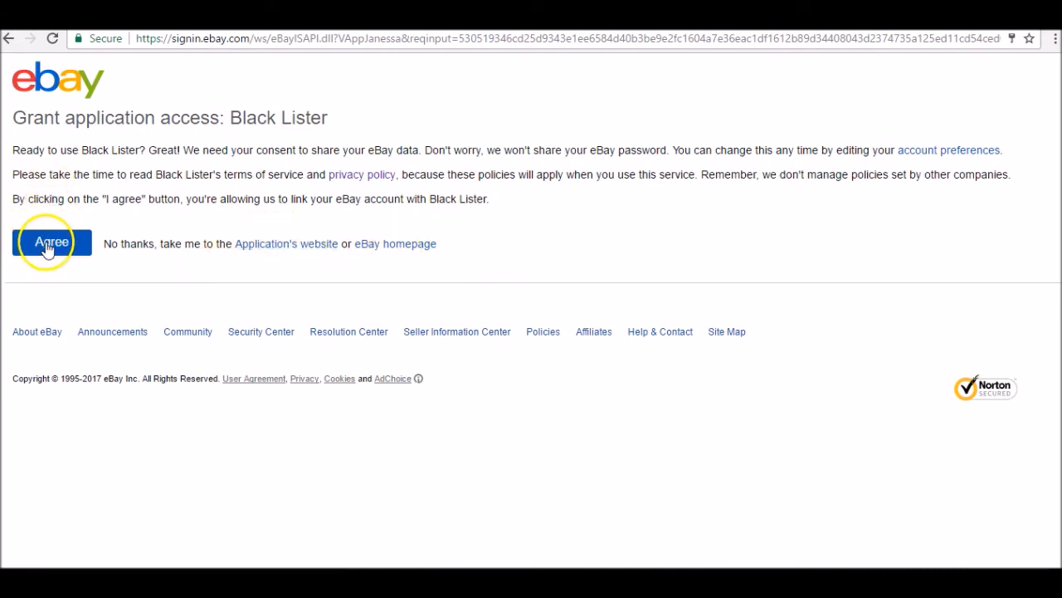
click(51, 243)
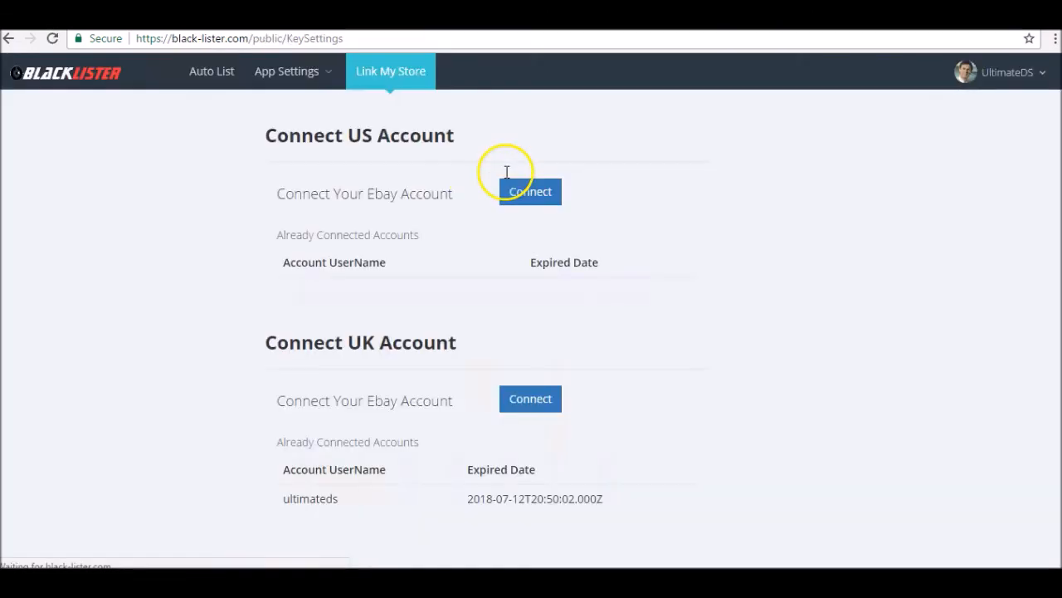
mouse_move(313, 498)
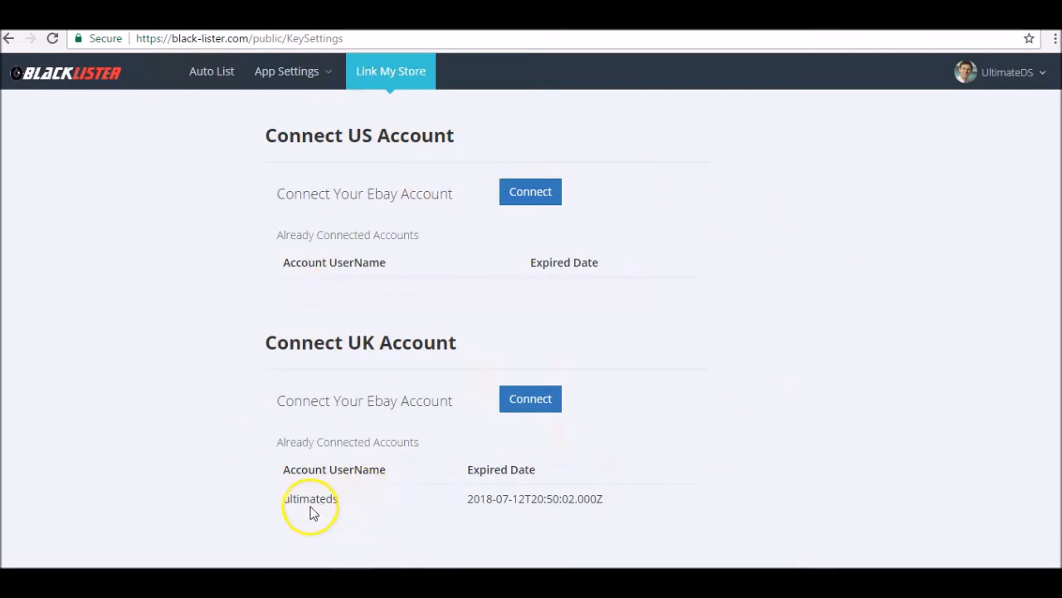
double_click(334, 468)
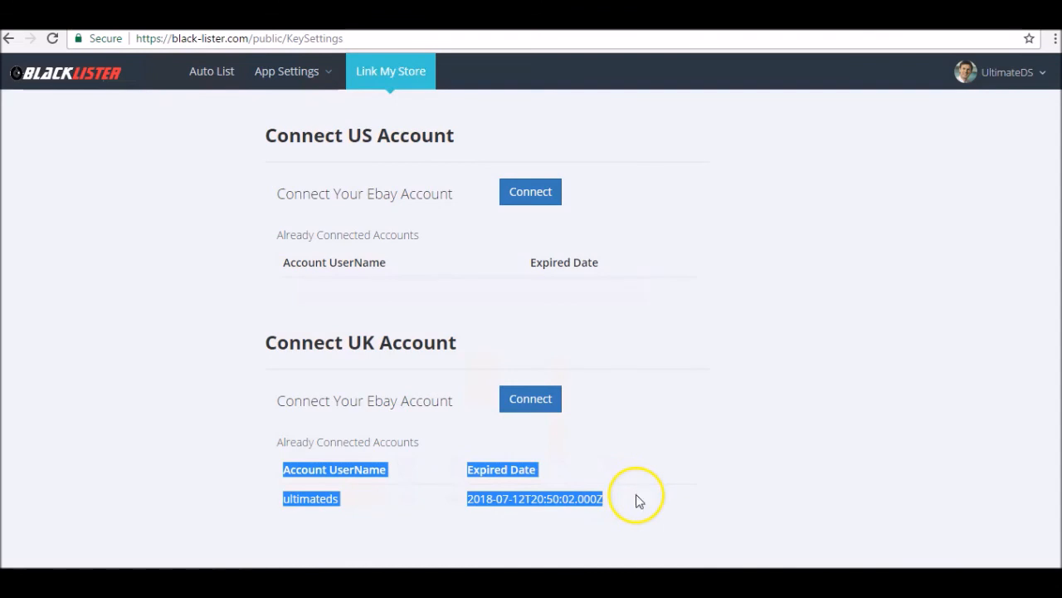
click(651, 495)
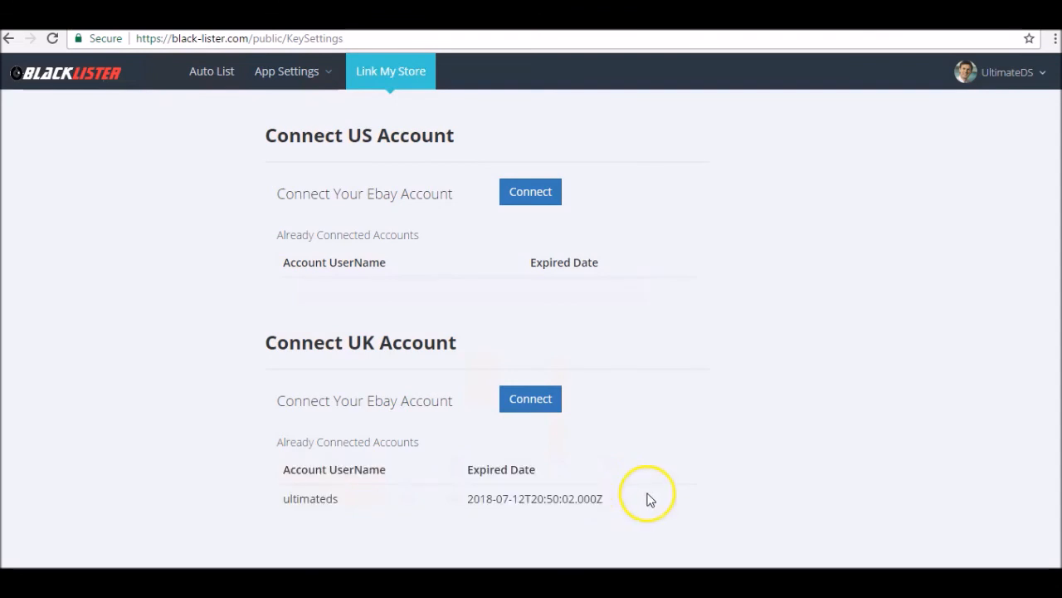
mouse_move(398, 266)
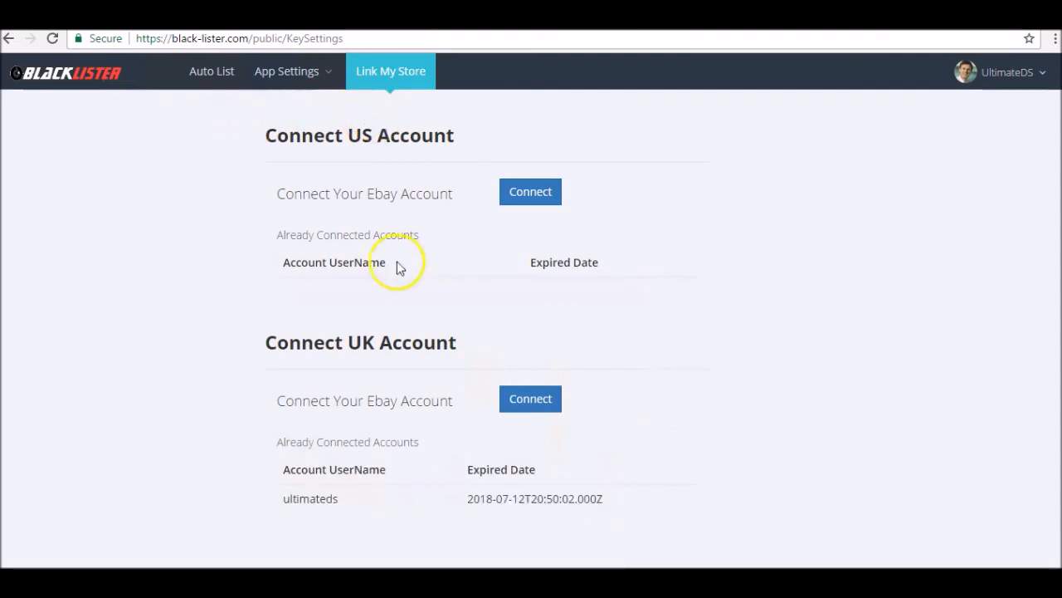
mouse_move(390, 70)
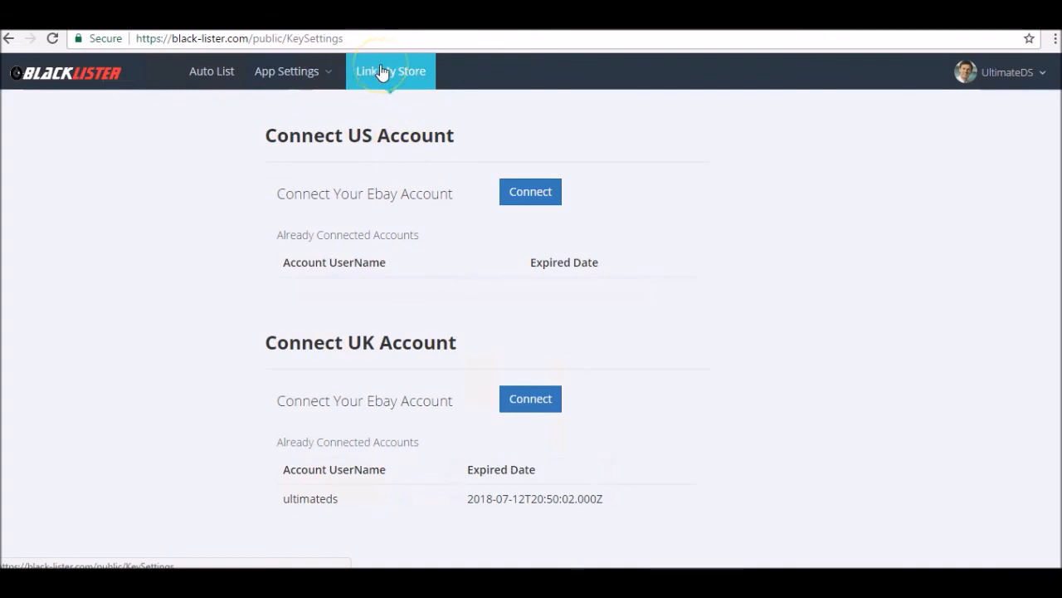